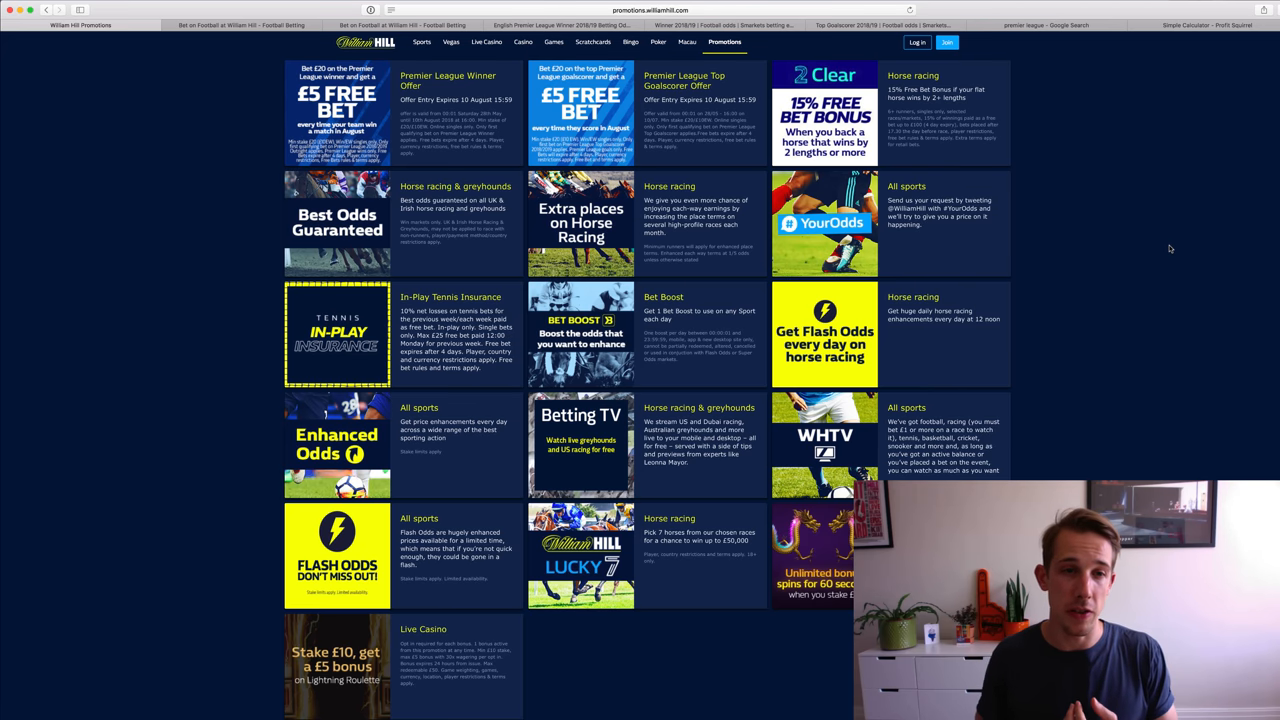
mouse_move(1210, 240)
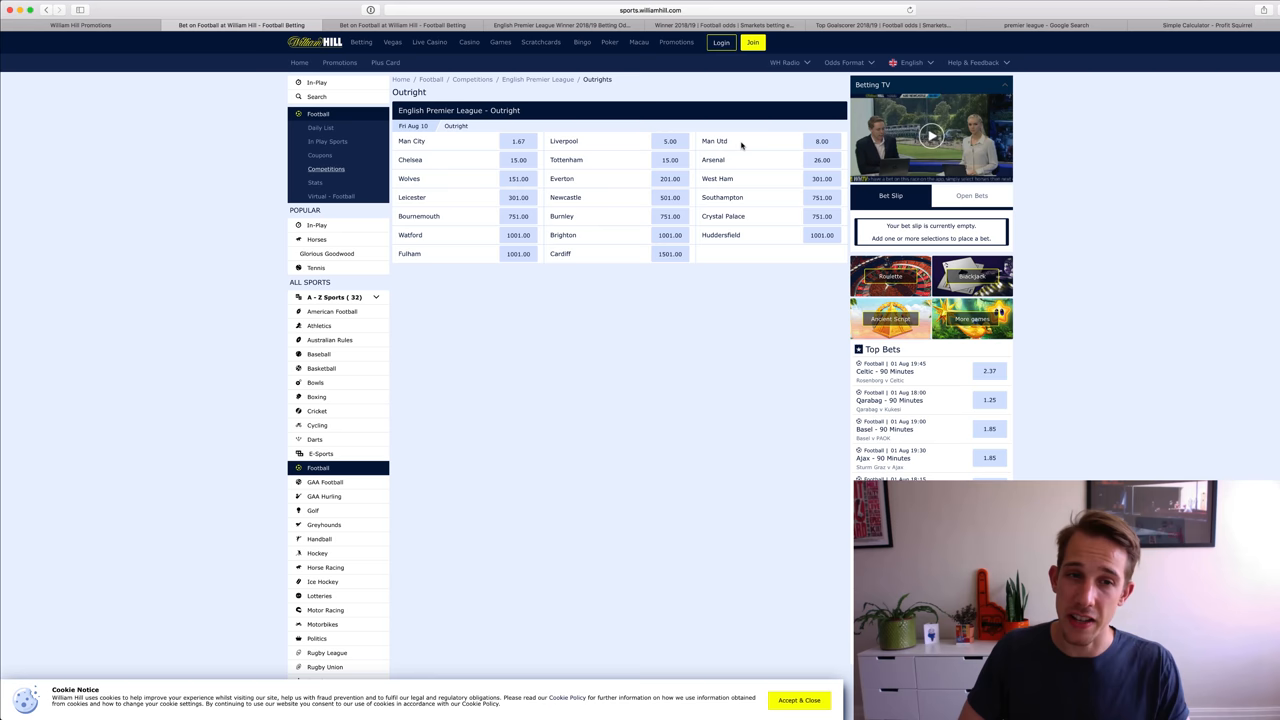
mouse_move(477, 145)
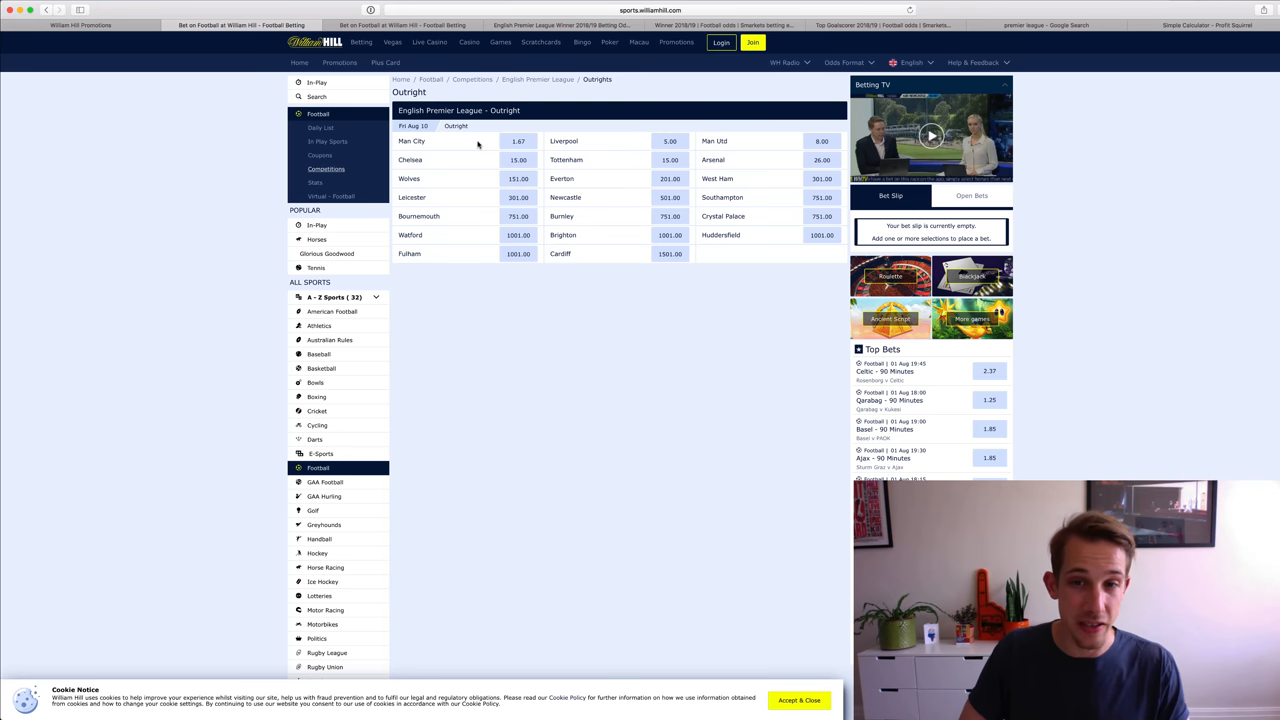
mouse_move(673, 231)
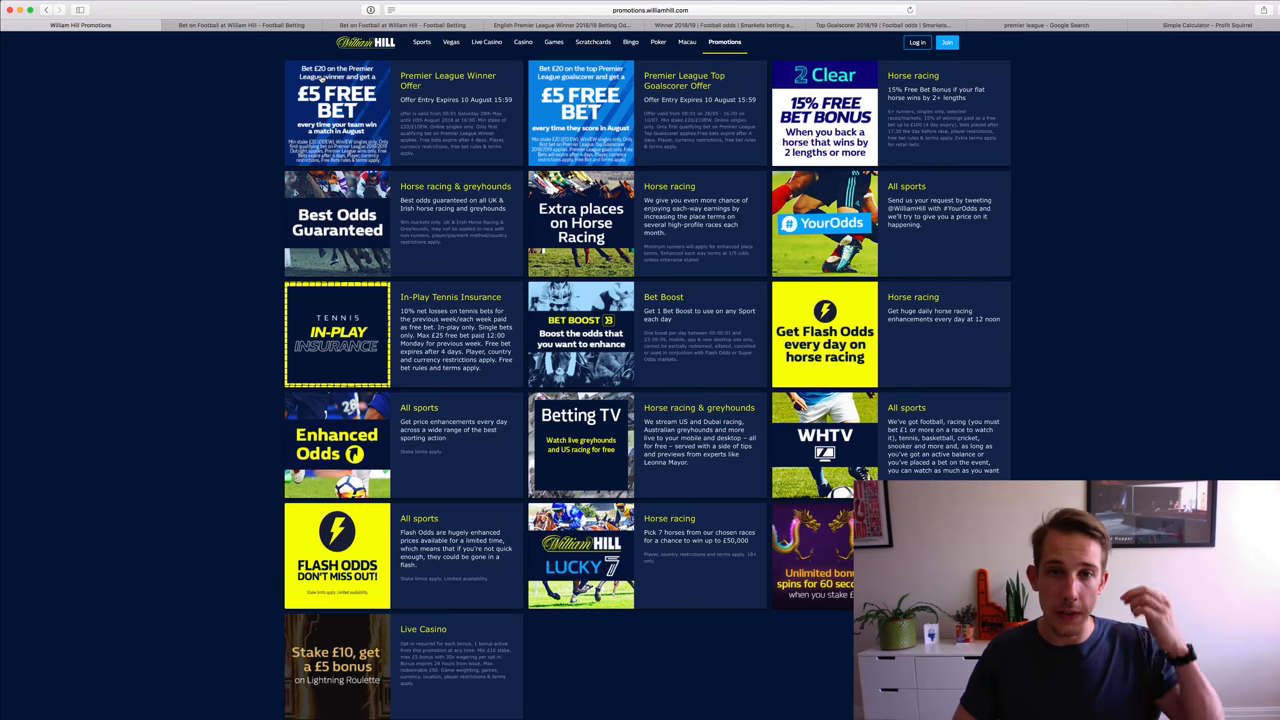
Step: Review William Hill's Premier League outright winner odds, Man City favourite at 1.67
click(240, 25)
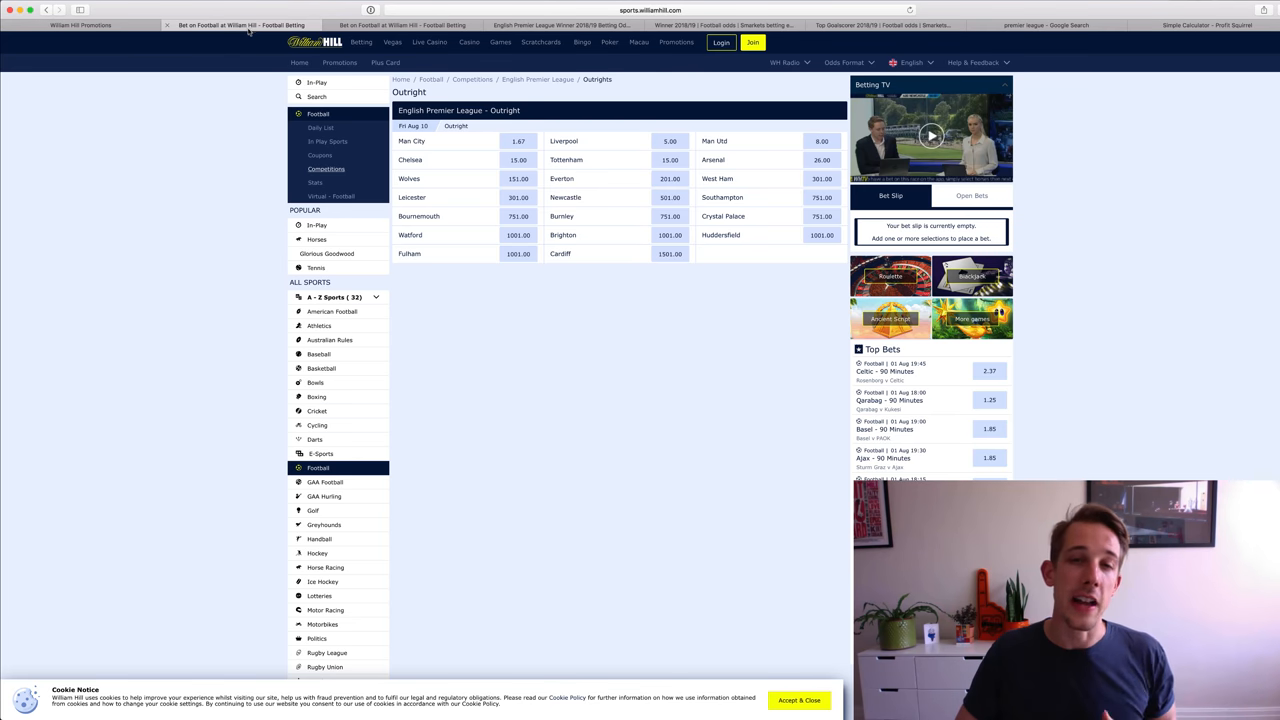
mouse_move(258, 68)
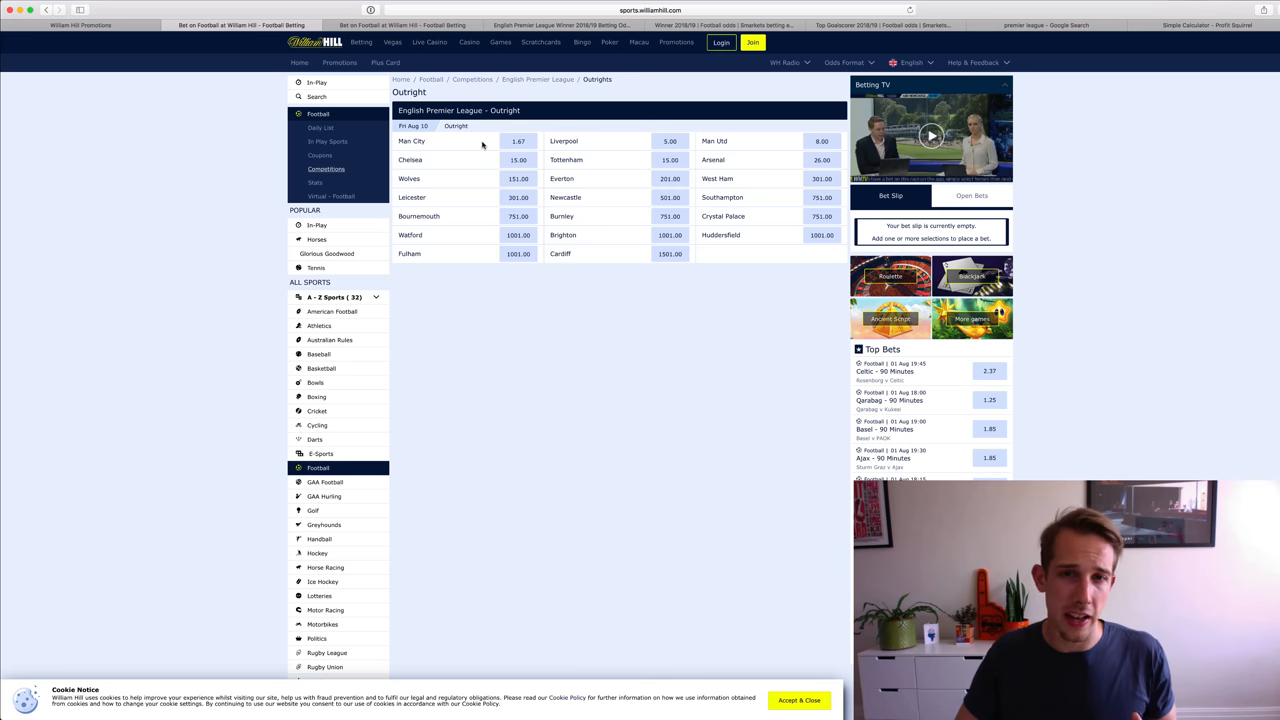
mouse_move(548, 52)
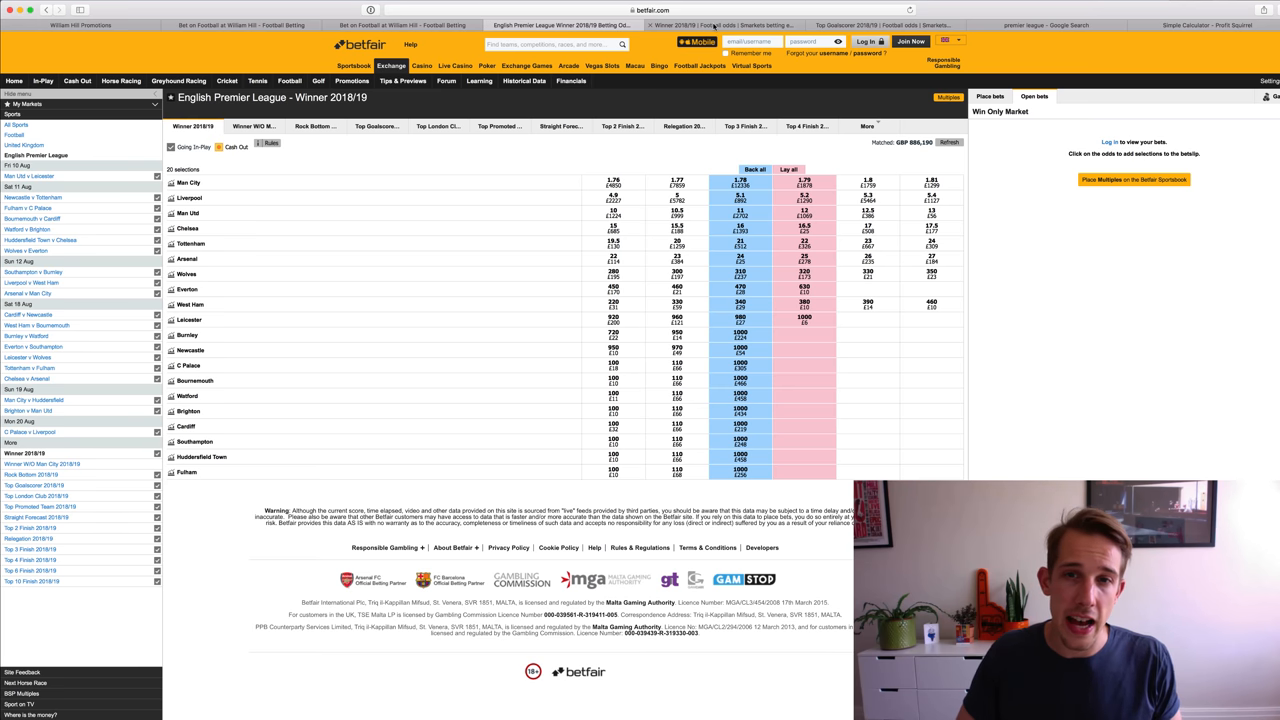
Step: Compare Betfair's winner market with William Hill's outright odds, then bring up Profit Squirrel's Simple Calculator
click(720, 25)
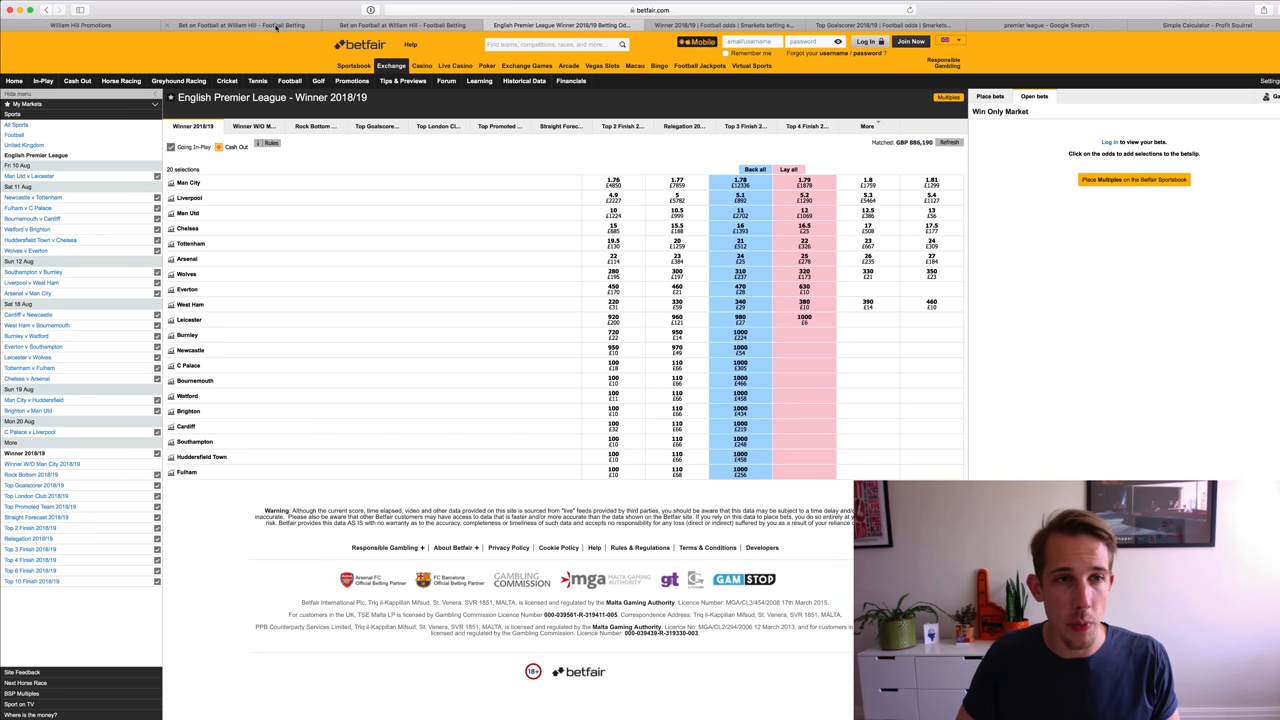
click(240, 25)
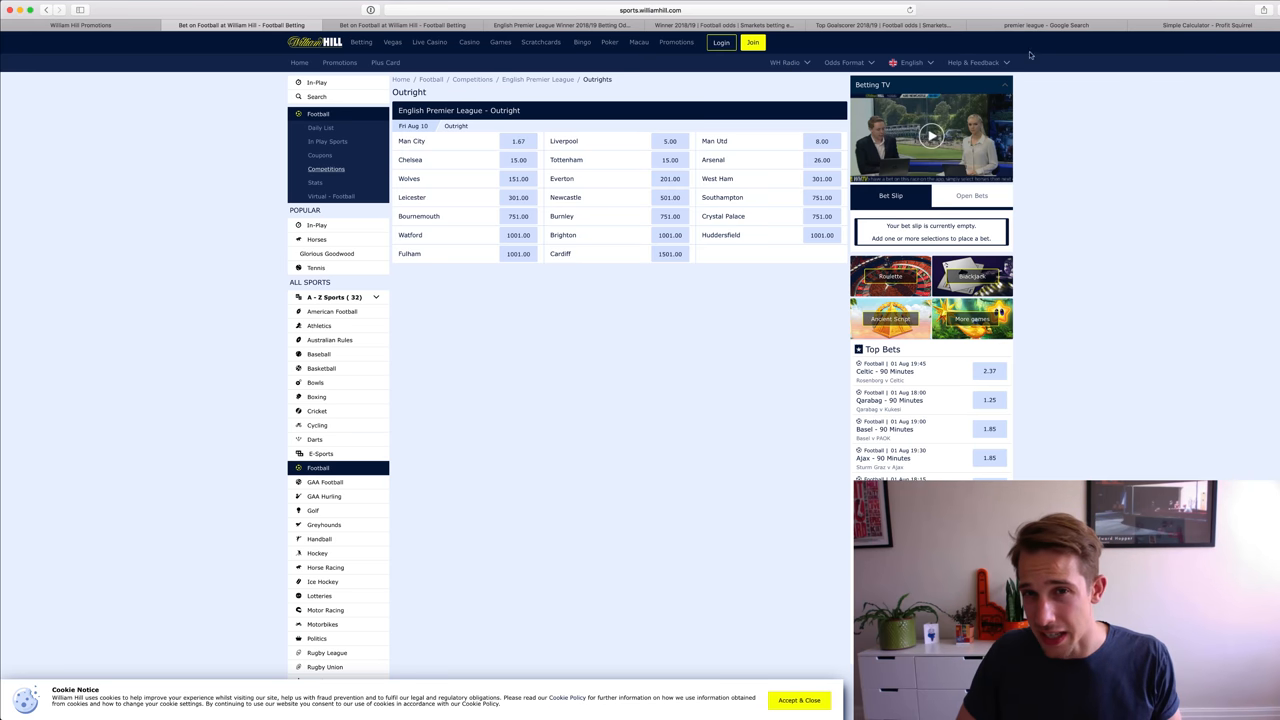
click(1207, 25)
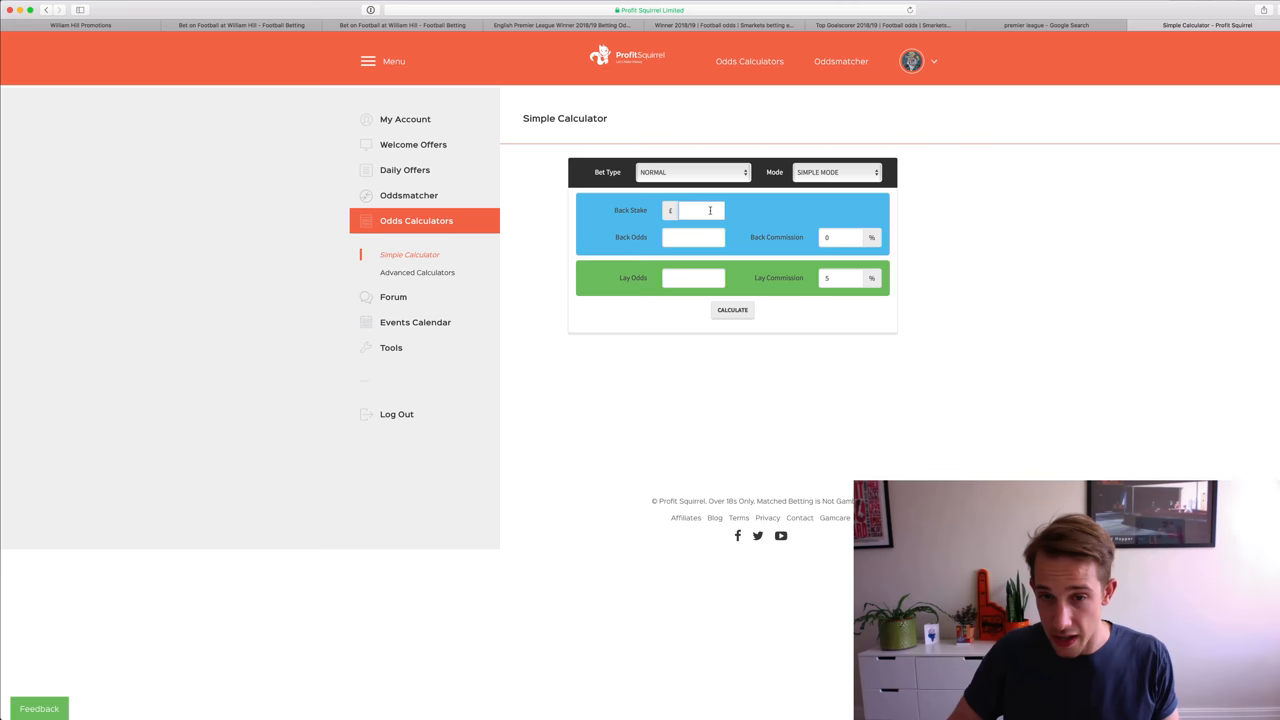
Step: Enter a £20 back stake at 1.69 back odds and cross-check William Hill and Betfair winner prices
text(20)
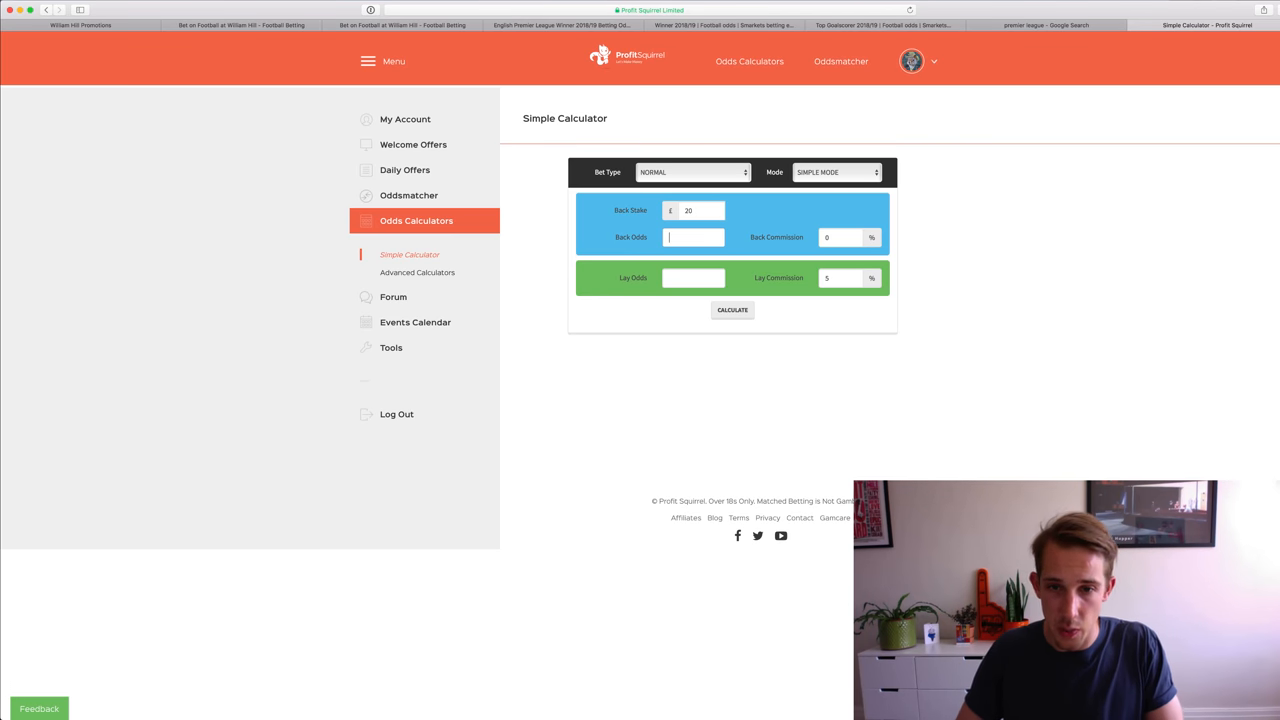
text(1.69)
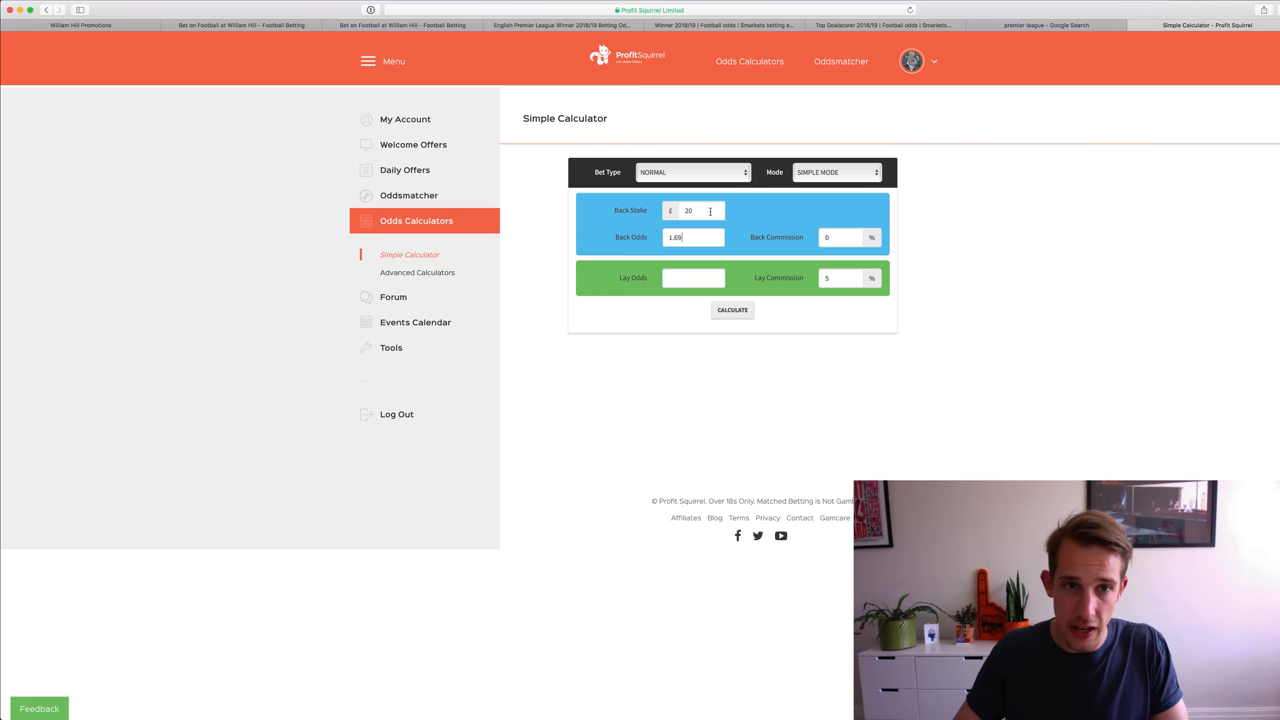
click(240, 25)
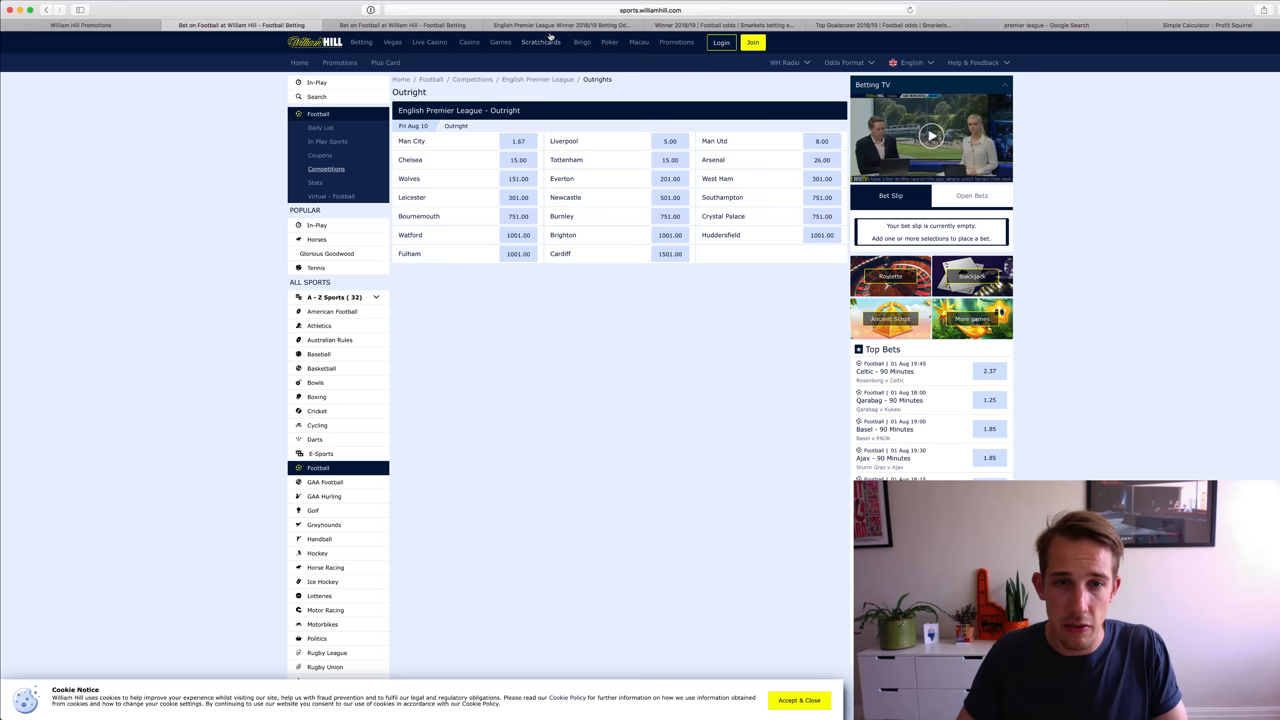
click(562, 25)
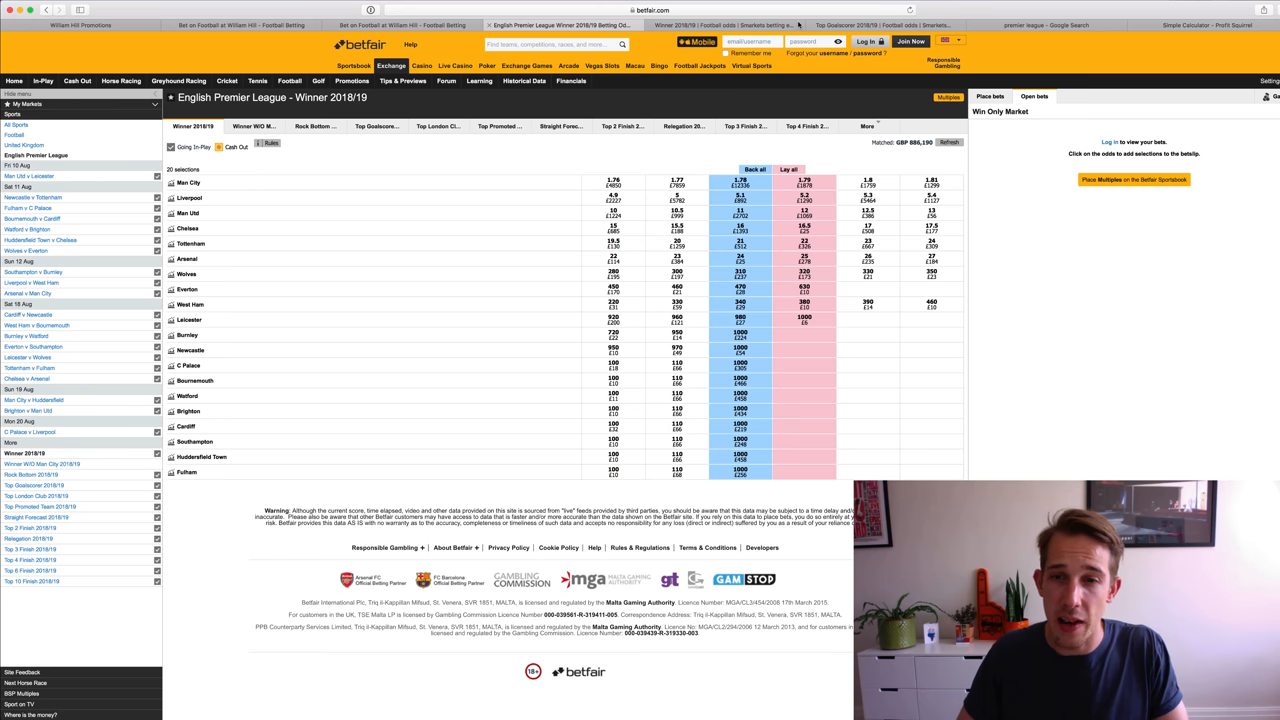
click(1205, 25)
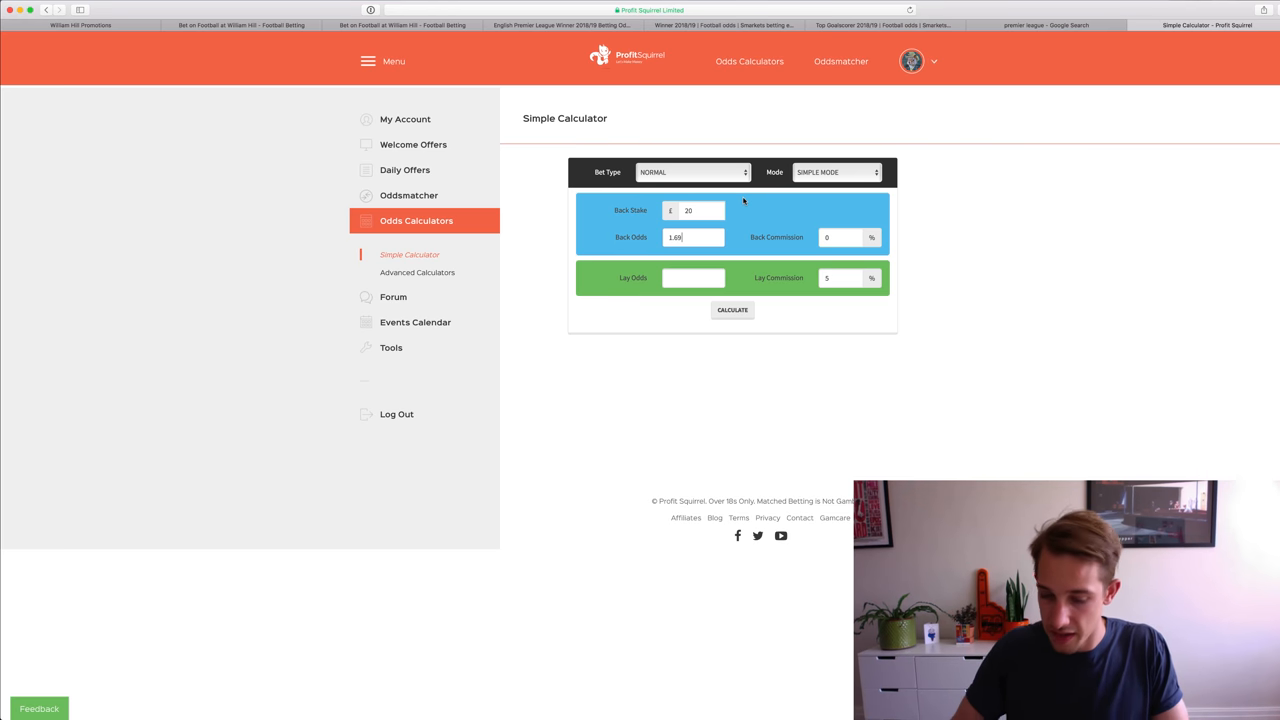
click(732, 310)
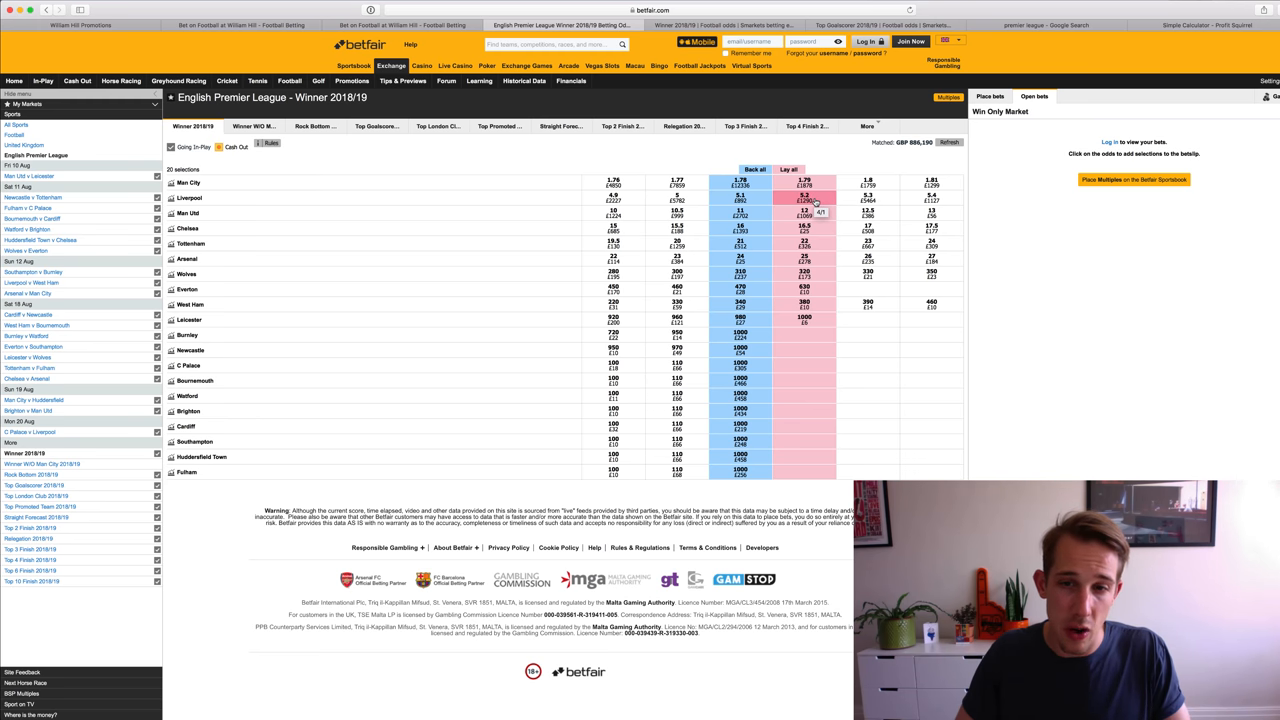
Step: Calculate £20 backed at 5 and laid at 5.2 (about £1.56 loss), then view Smarkets' winner market
click(240, 25)
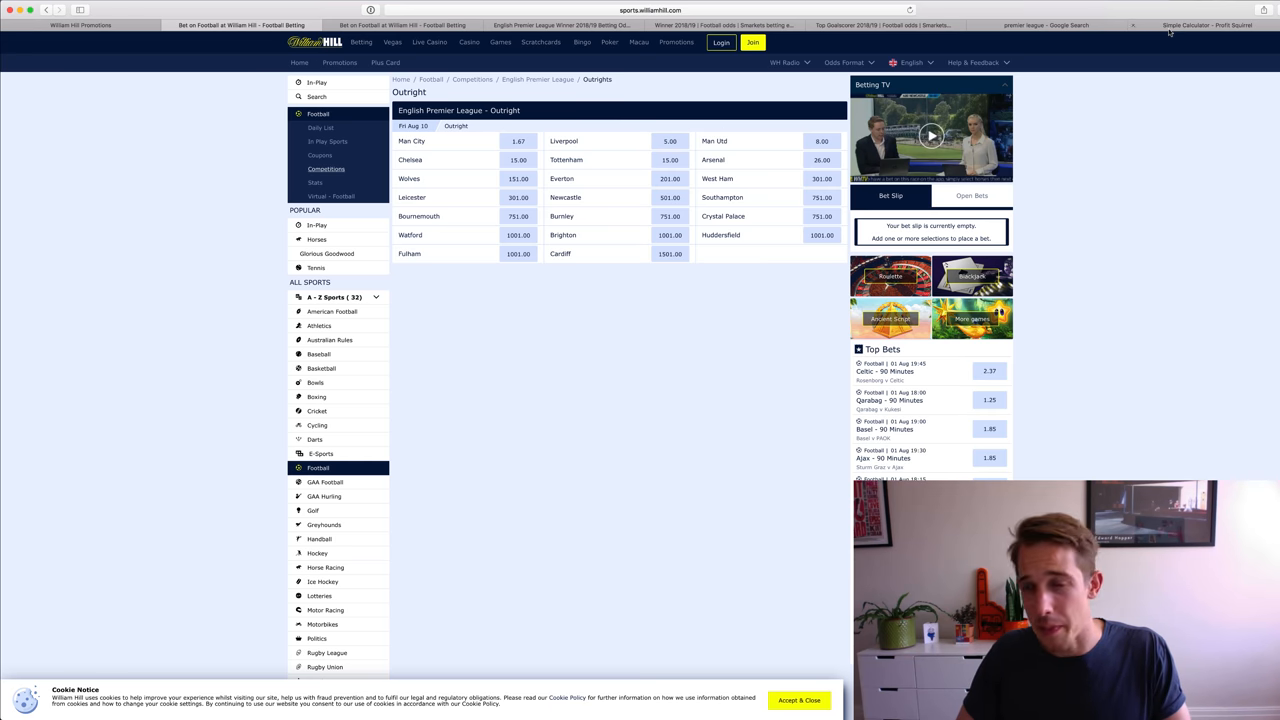
click(1205, 25)
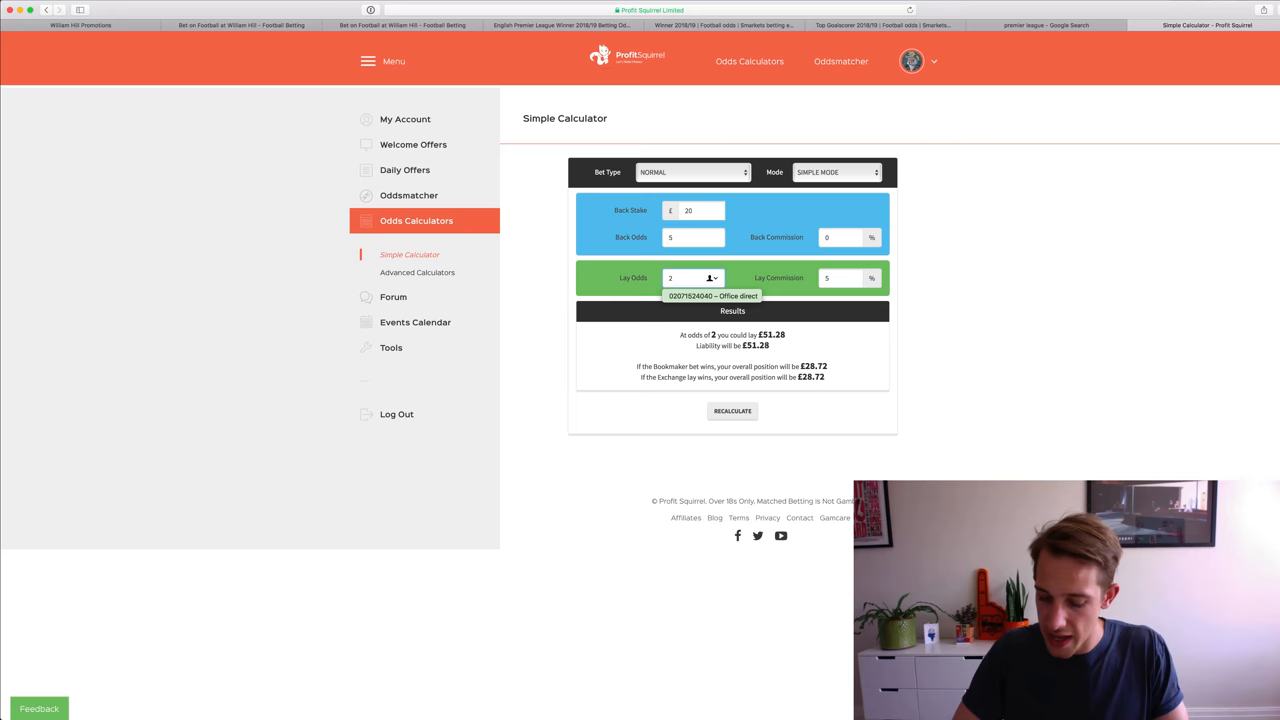
text(5.2)
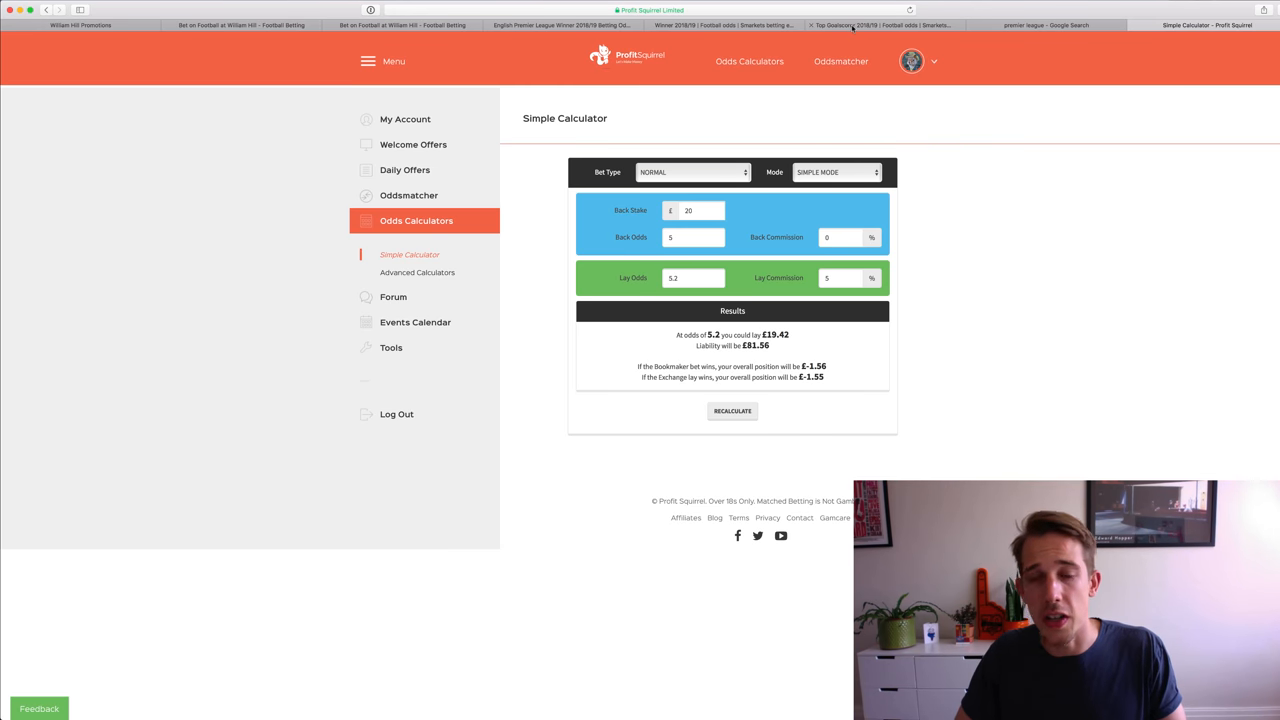
click(720, 25)
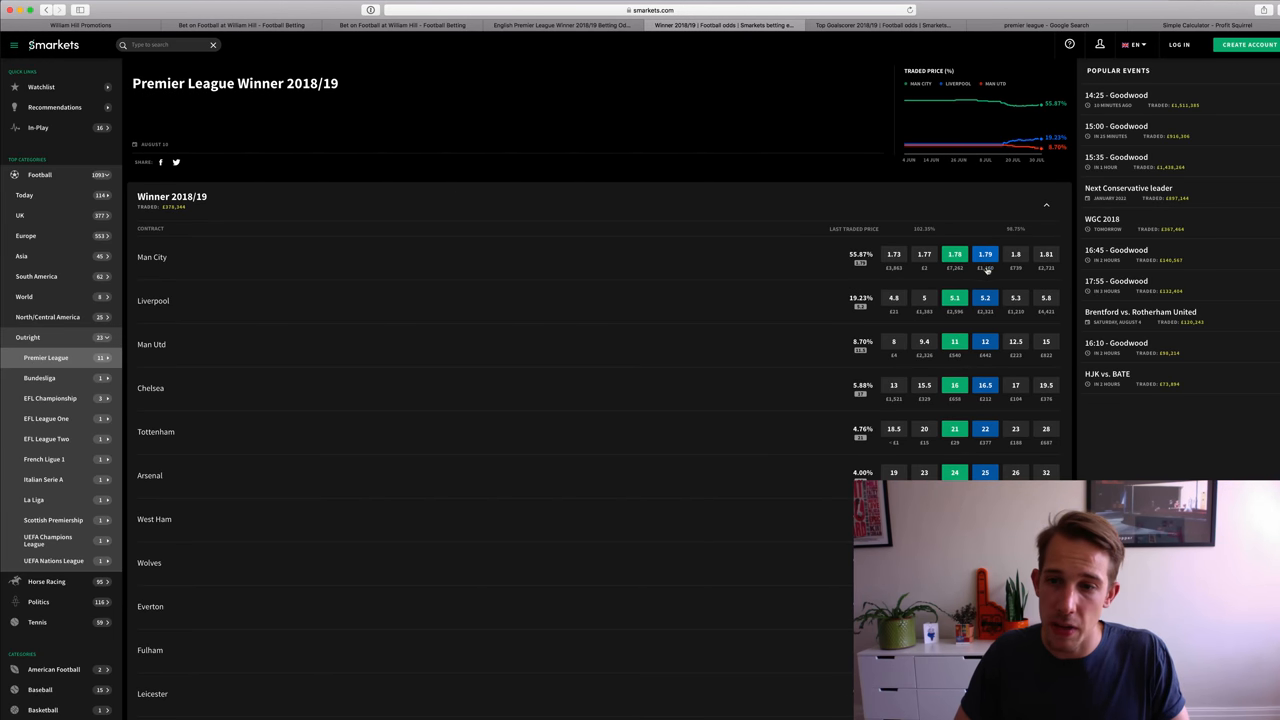
Step: Review Smarkets' winner odds, check the calculator, and return to William Hill's outrights with Liverpool at 5.00
scroll(down, 3)
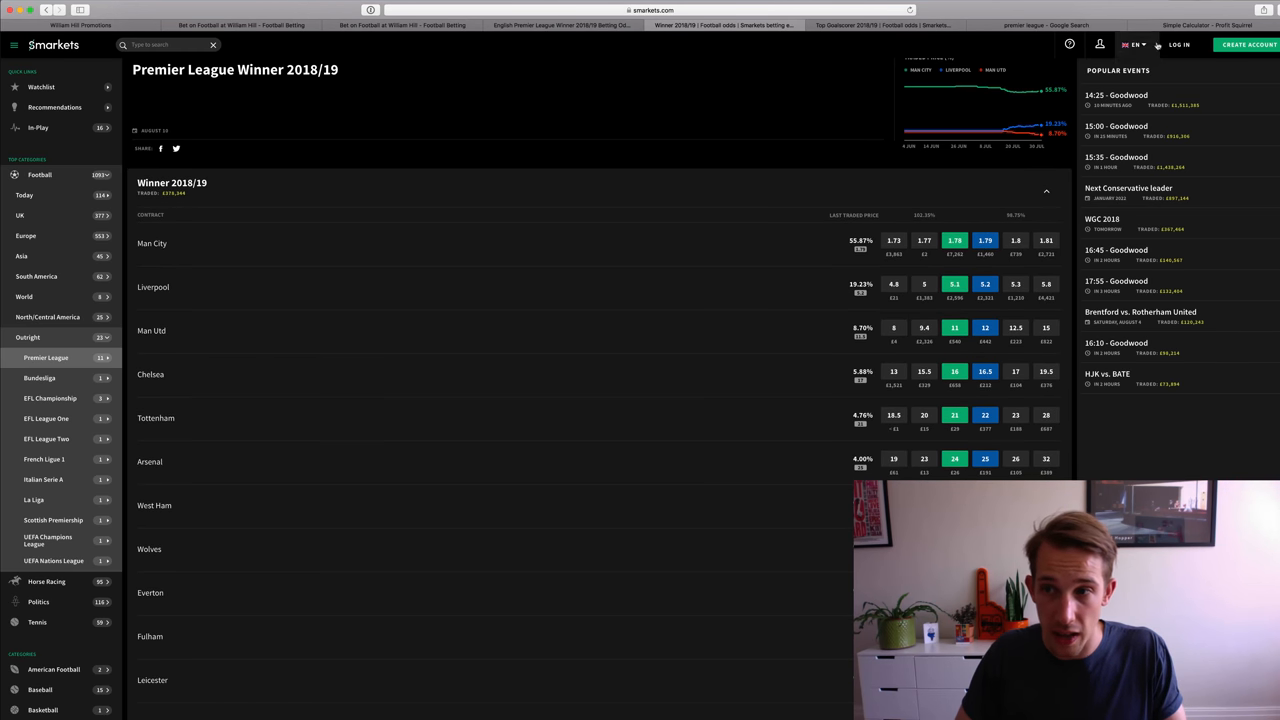
click(1207, 25)
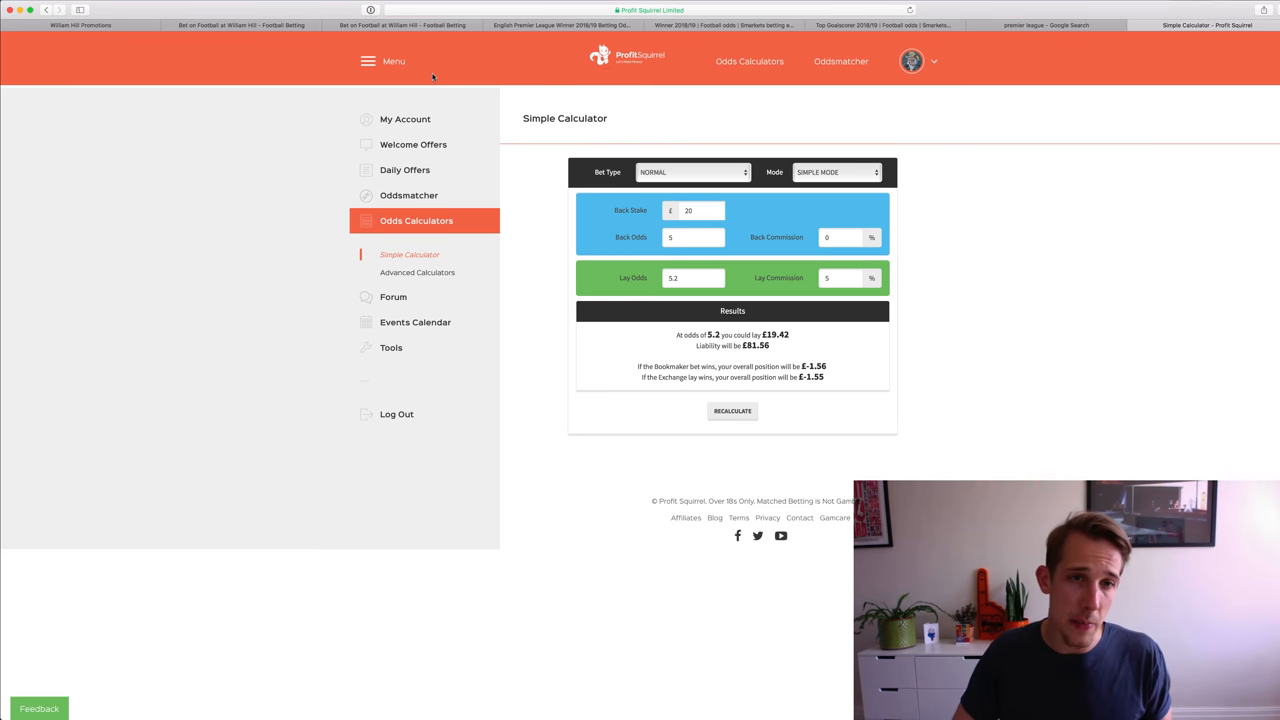
click(240, 25)
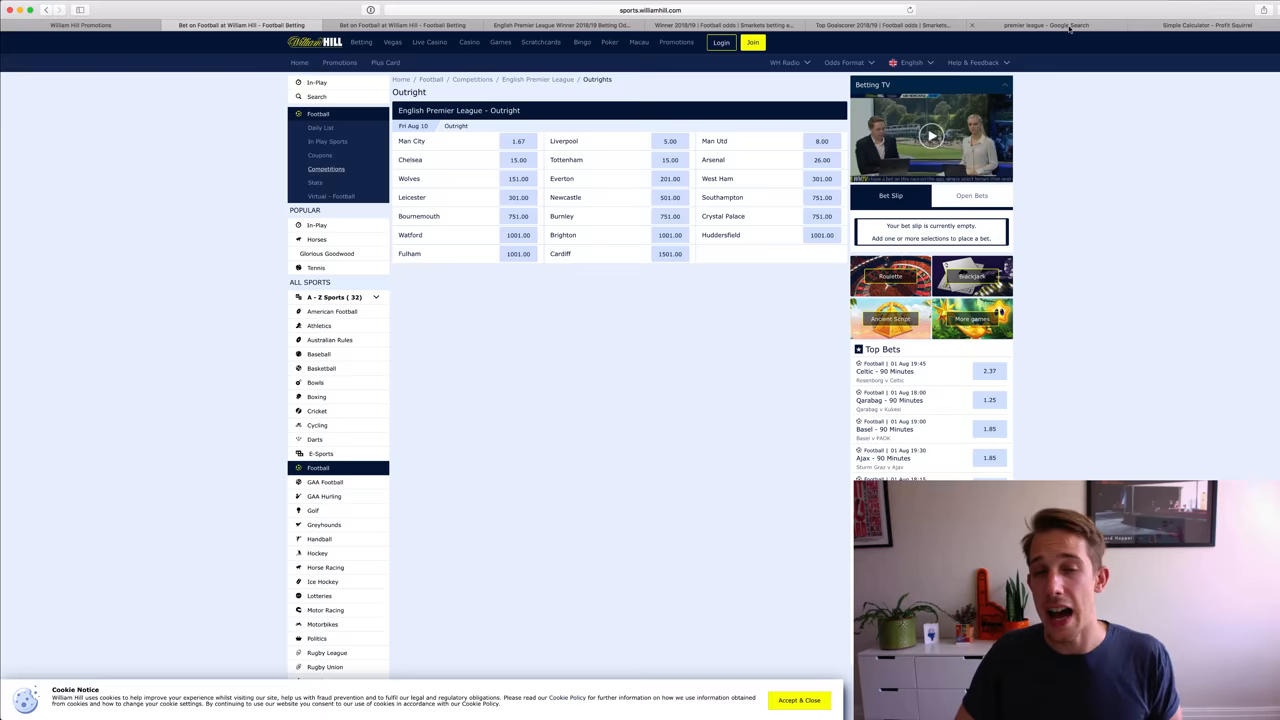
Step: Expand Google's full Premier League fixture list and browse the opening matchdays
click(1045, 25)
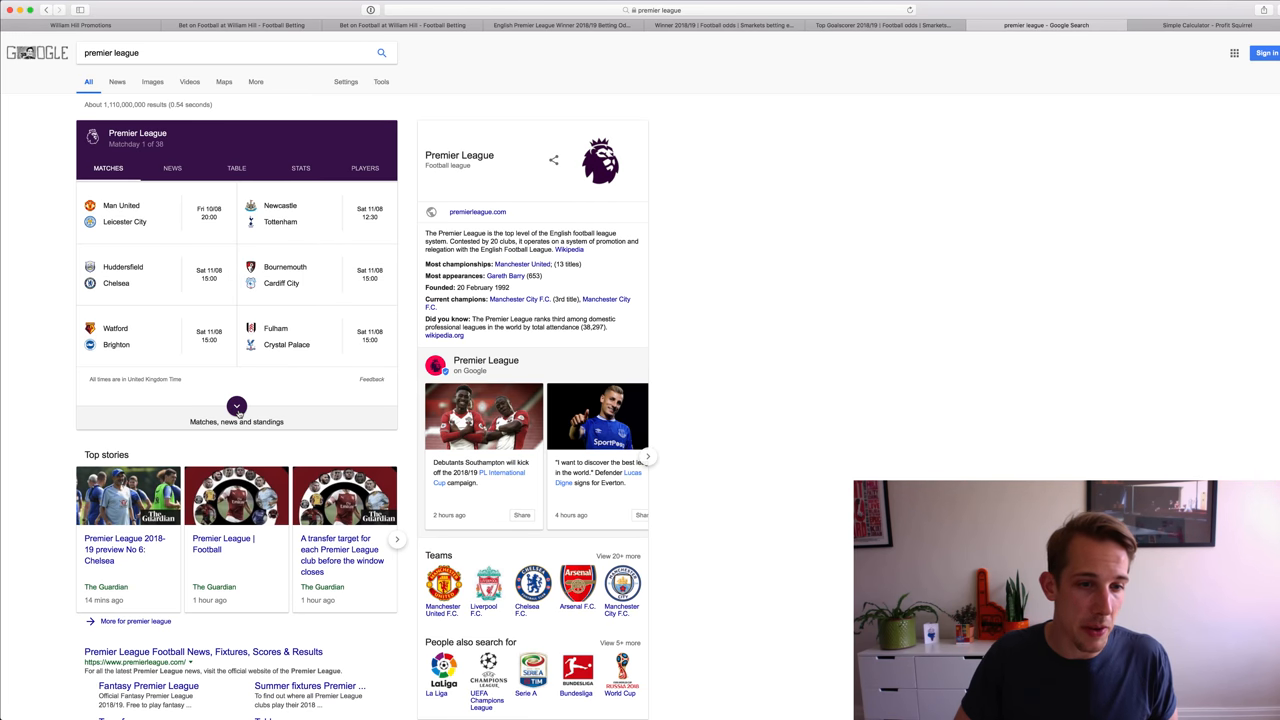
click(237, 407)
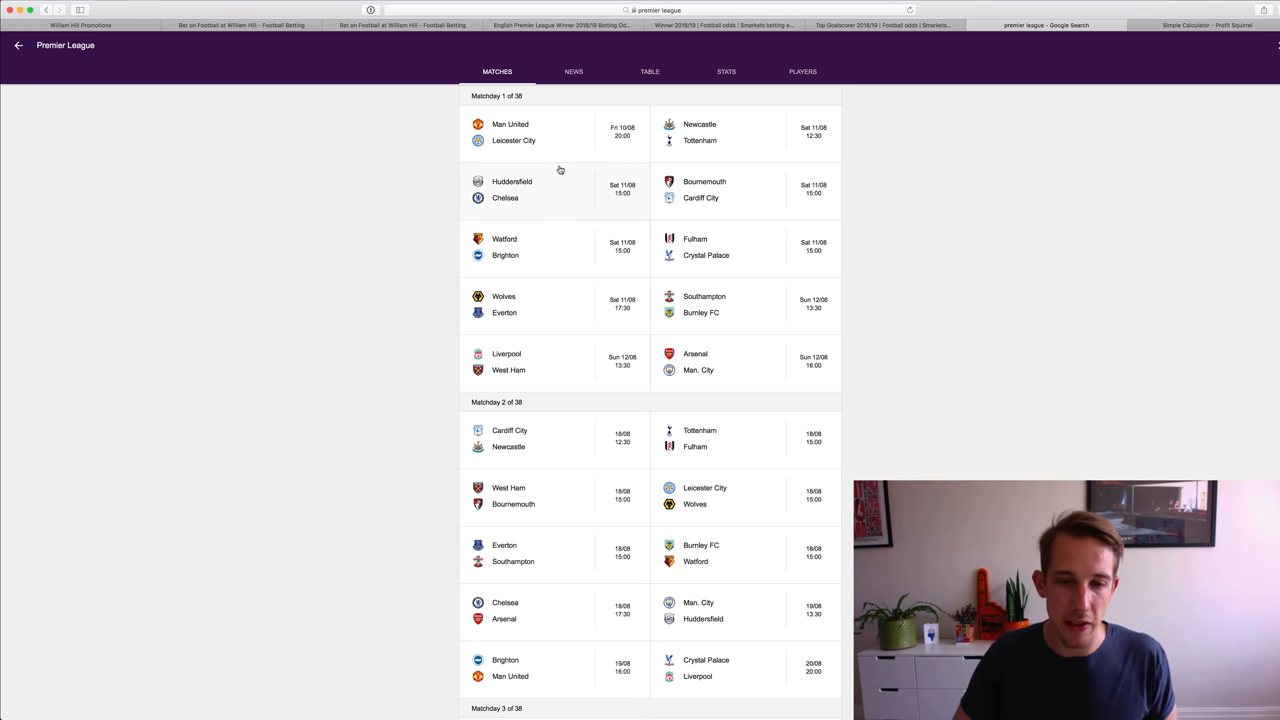
mouse_move(555, 363)
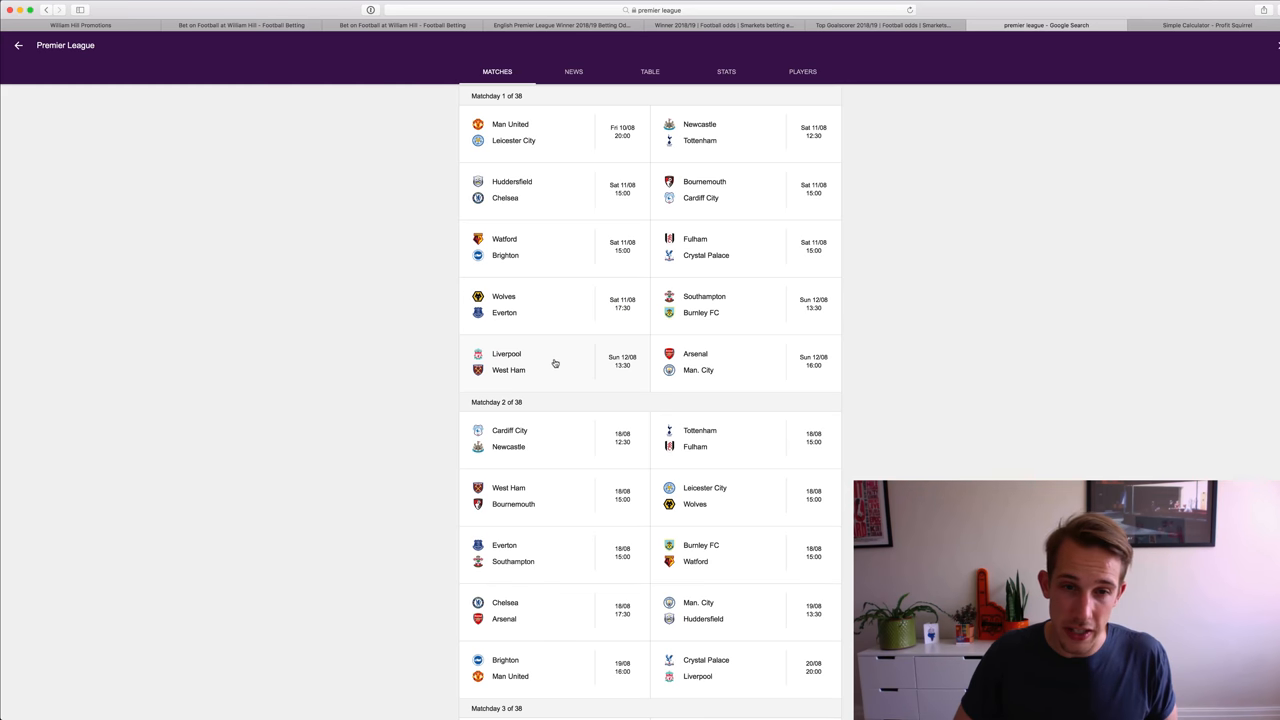
scroll(down, 3)
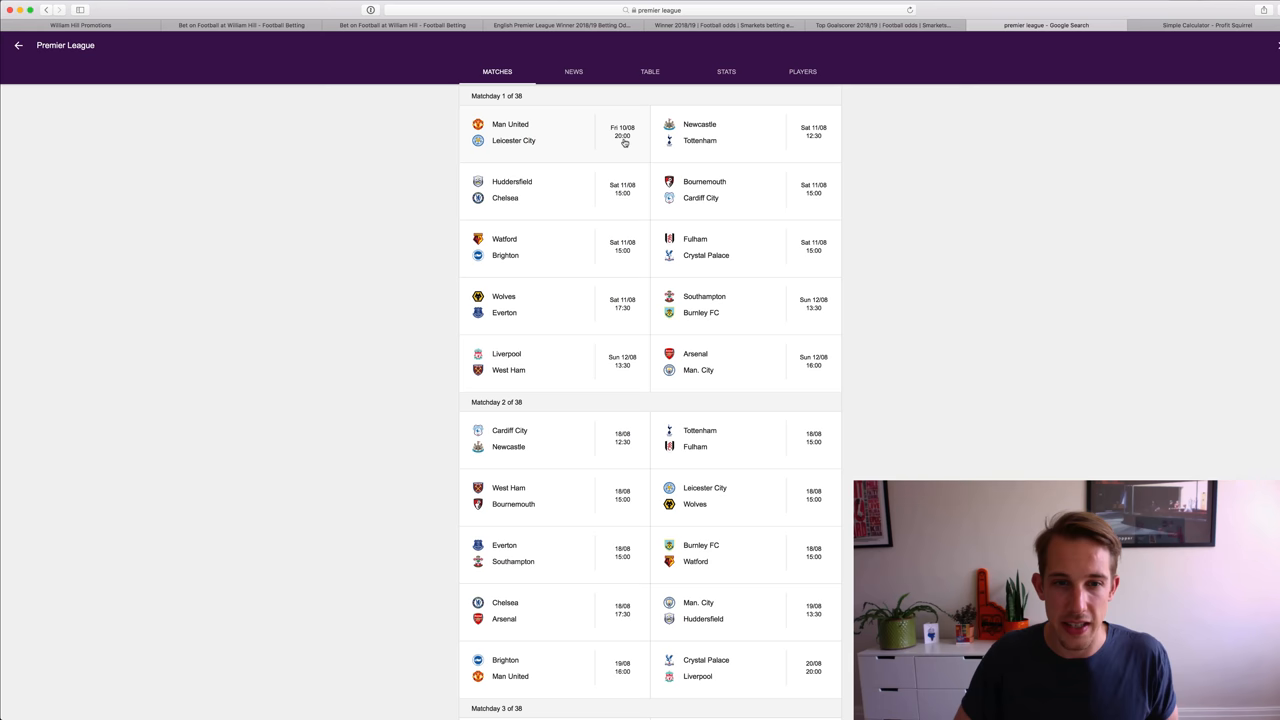
mouse_move(962, 277)
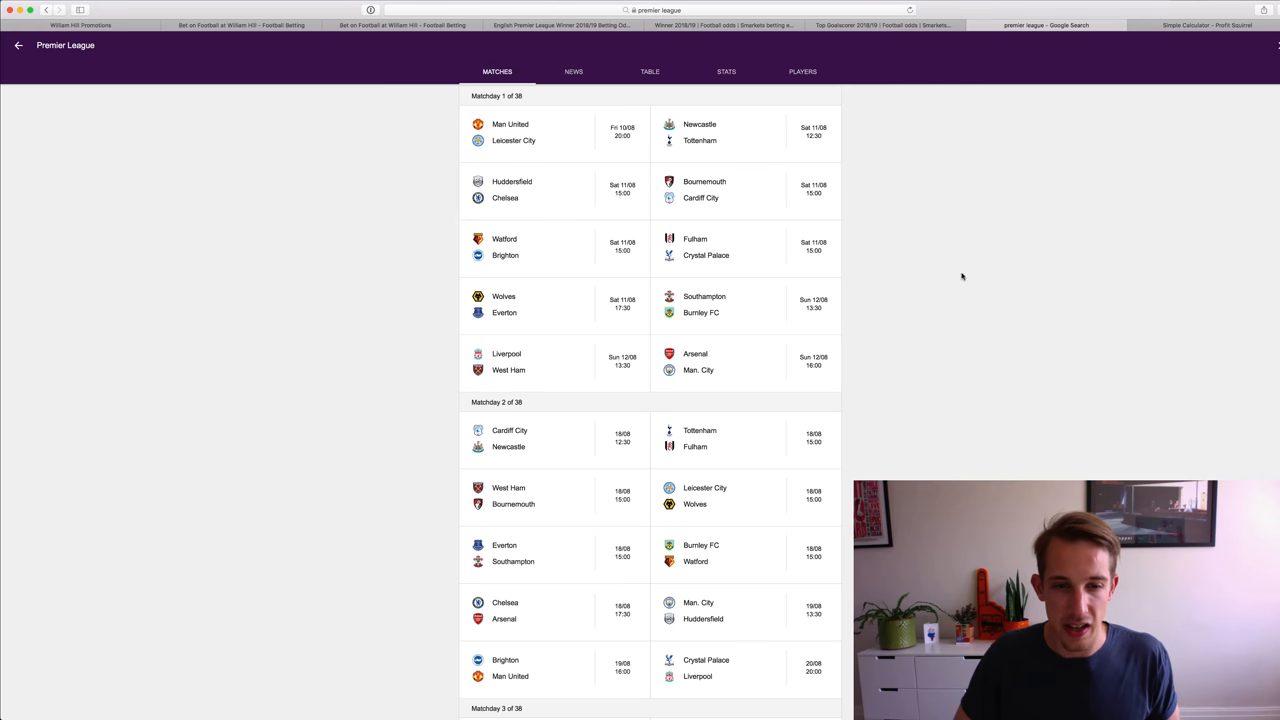
scroll(down, 3)
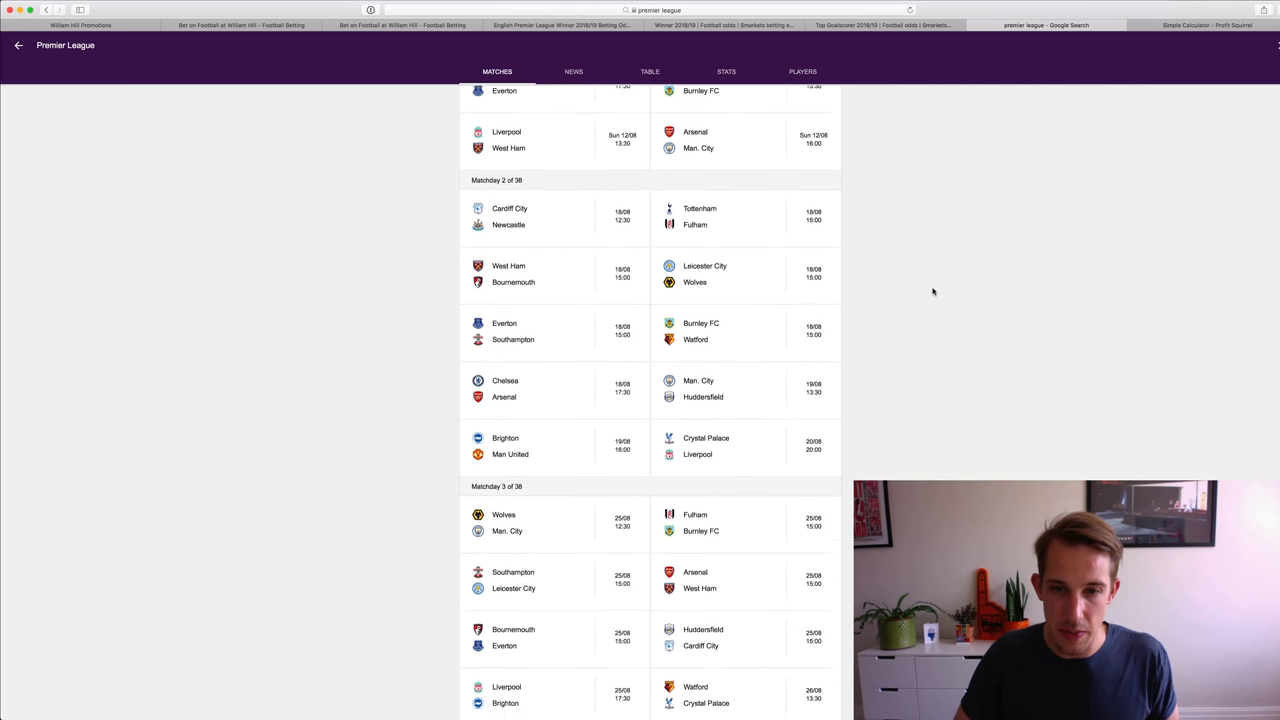
scroll(down, 3)
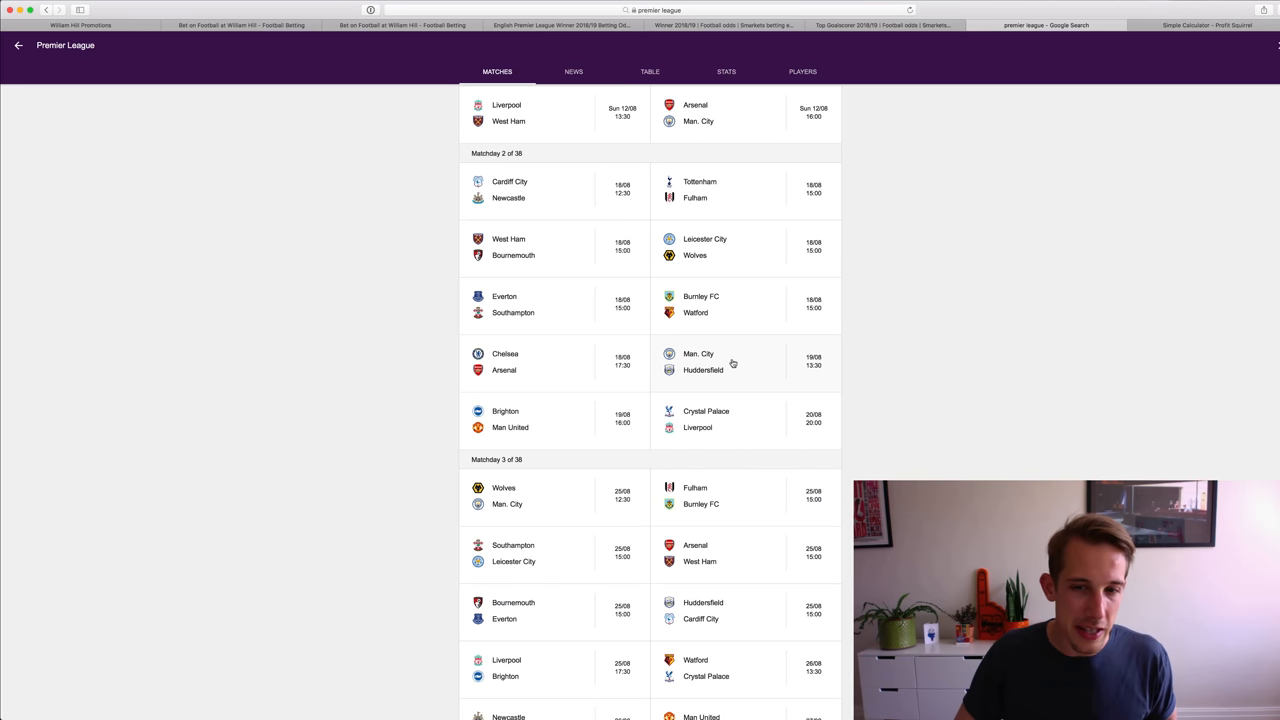
scroll(down, 3)
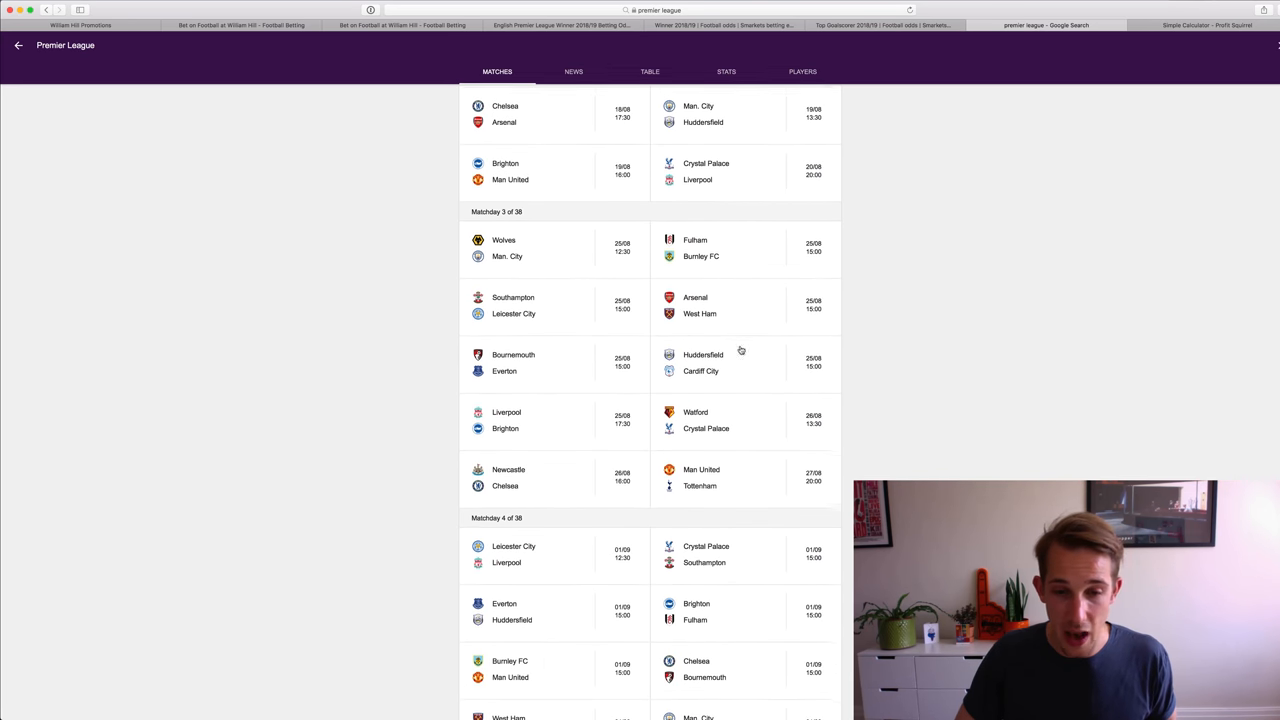
scroll(down, 3)
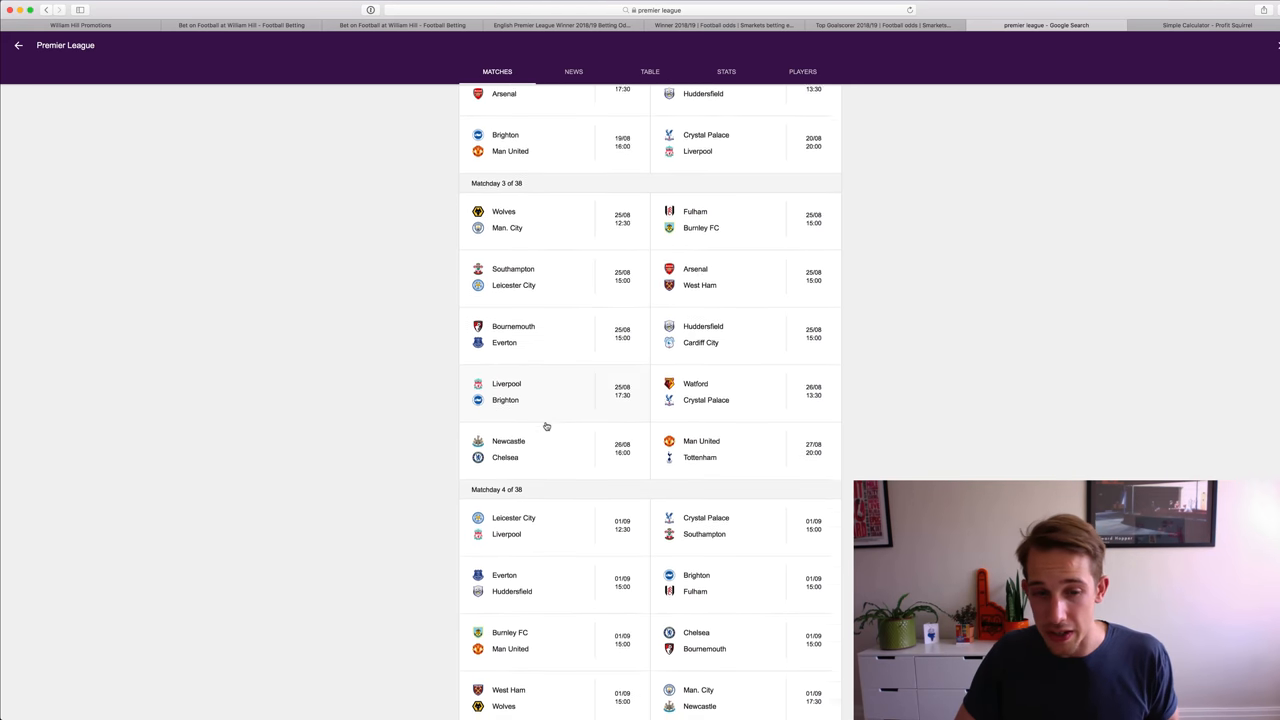
scroll(down, 3)
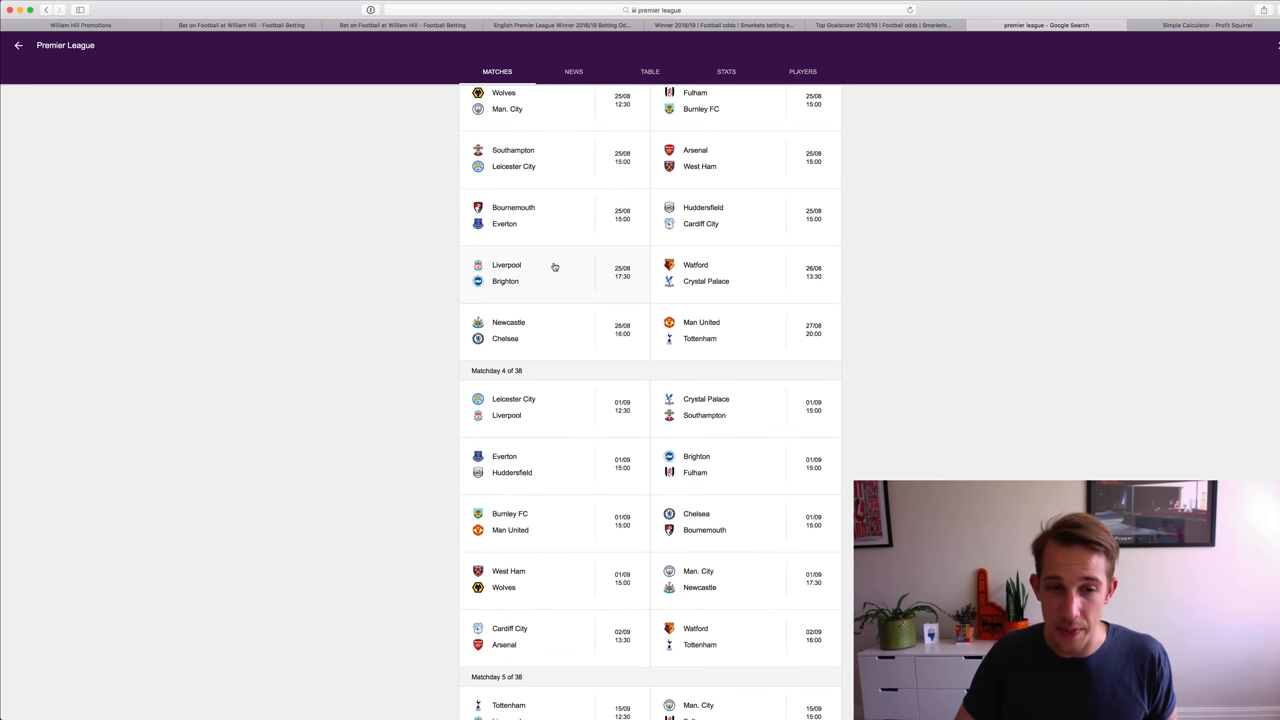
mouse_move(555, 410)
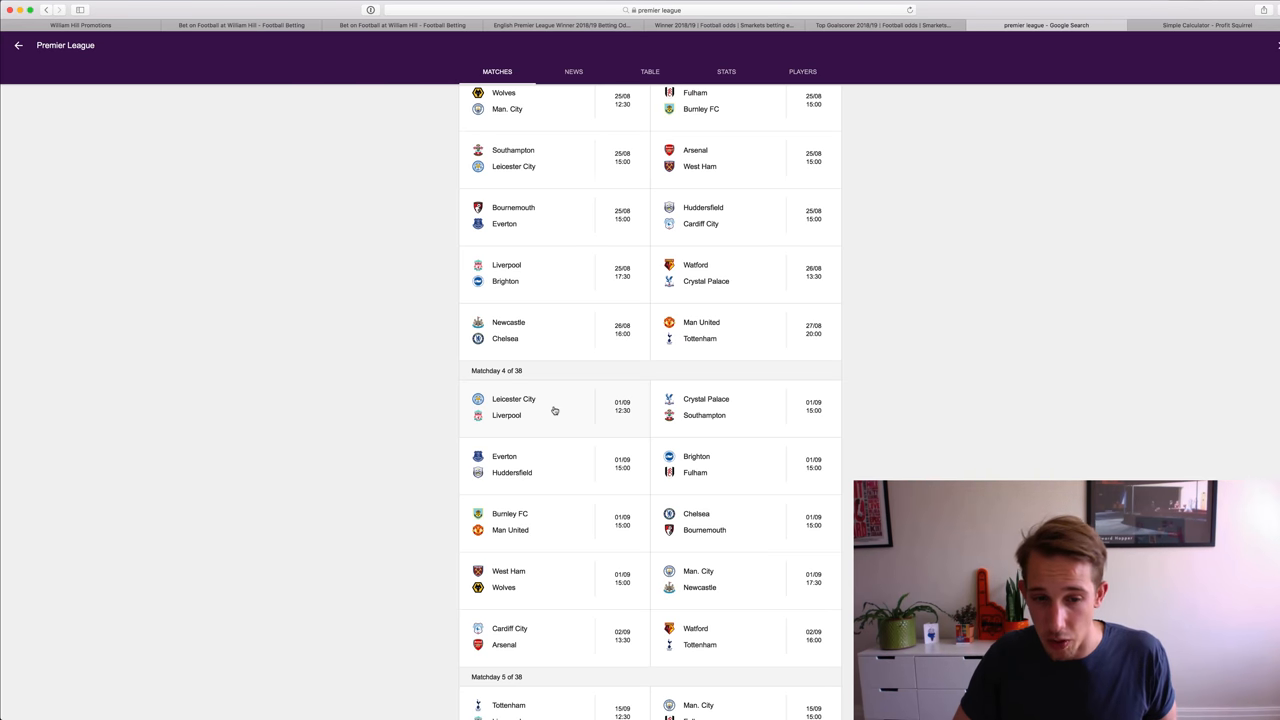
Step: Continue through the fixtures up to matchday 6, then scroll back up the list
scroll(down, 3)
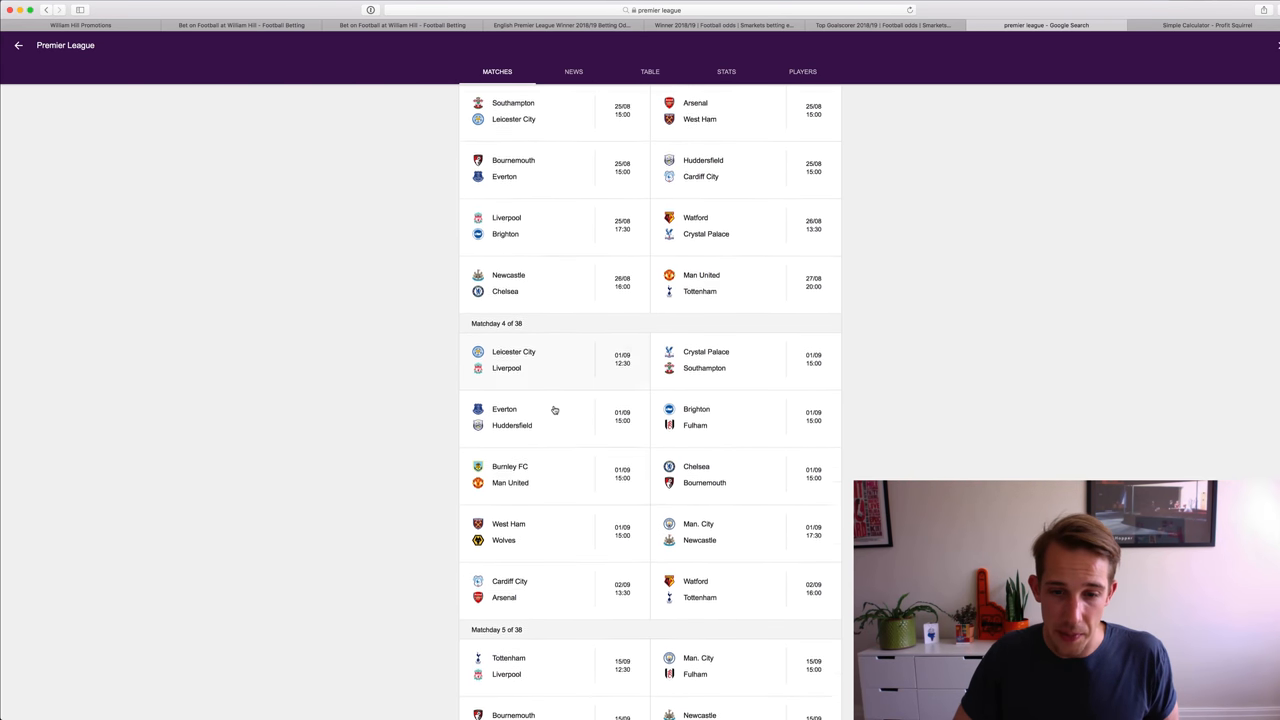
scroll(down, 3)
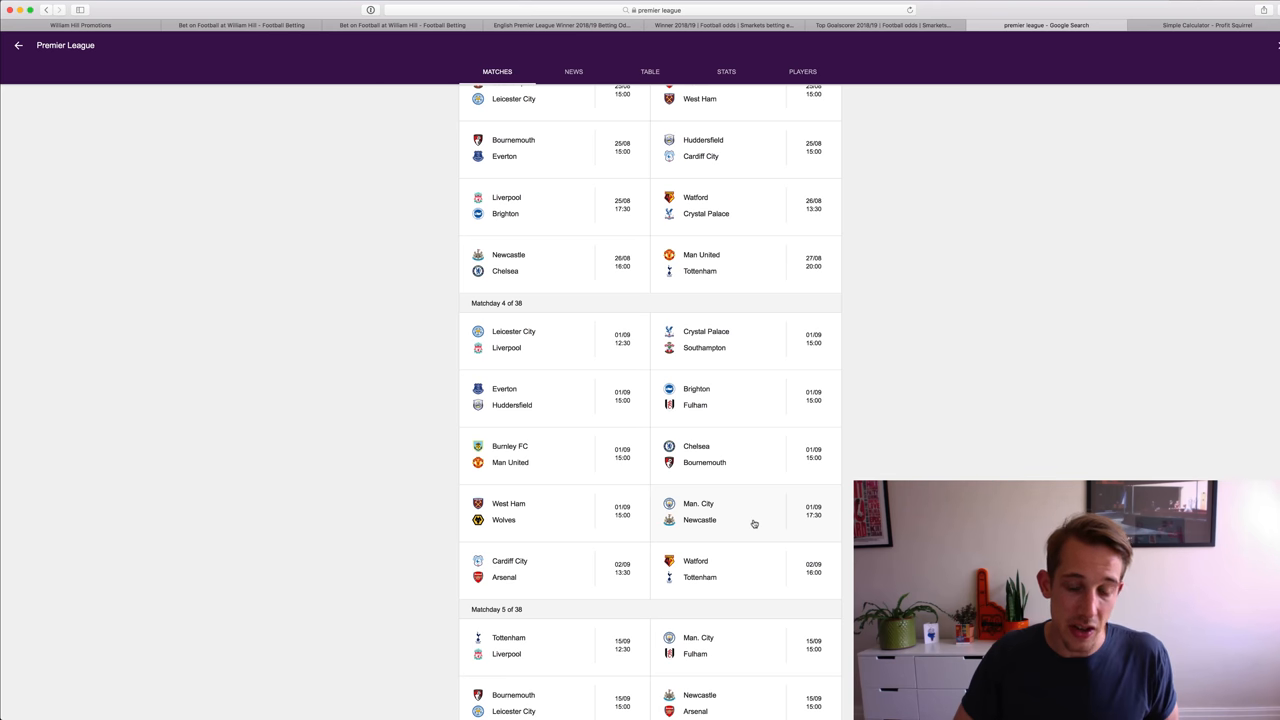
scroll(down, 3)
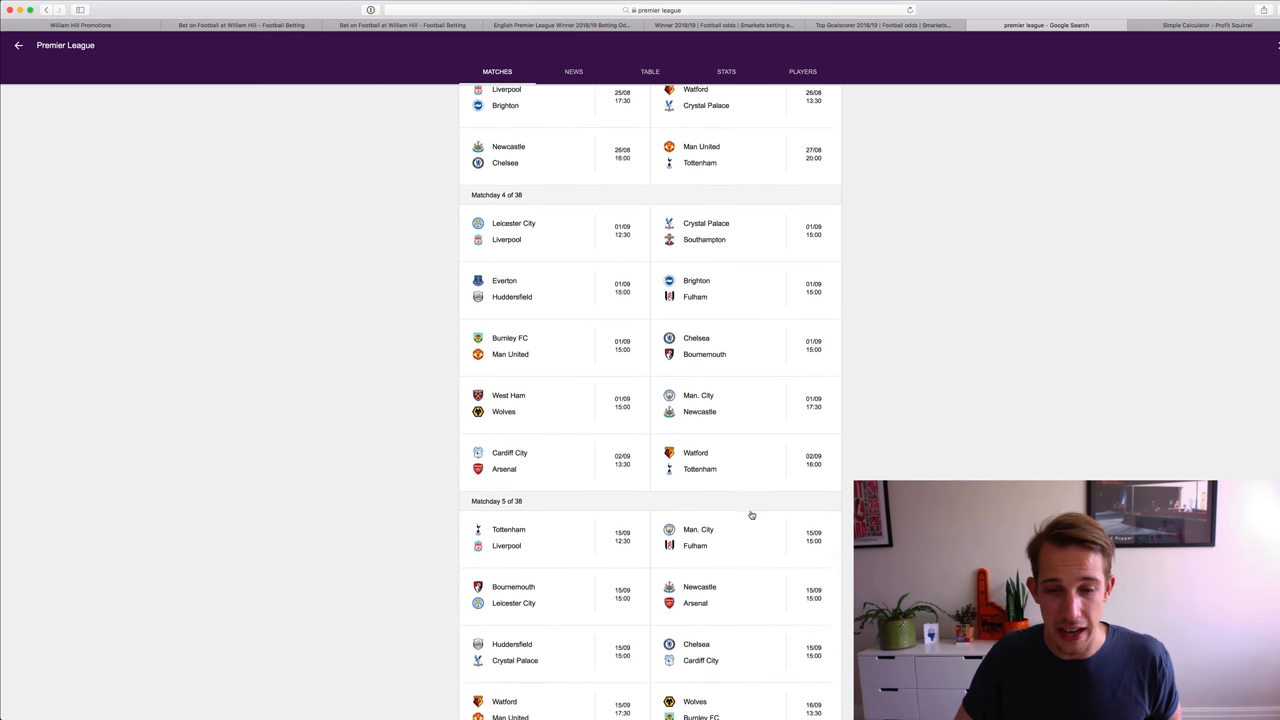
scroll(down, 3)
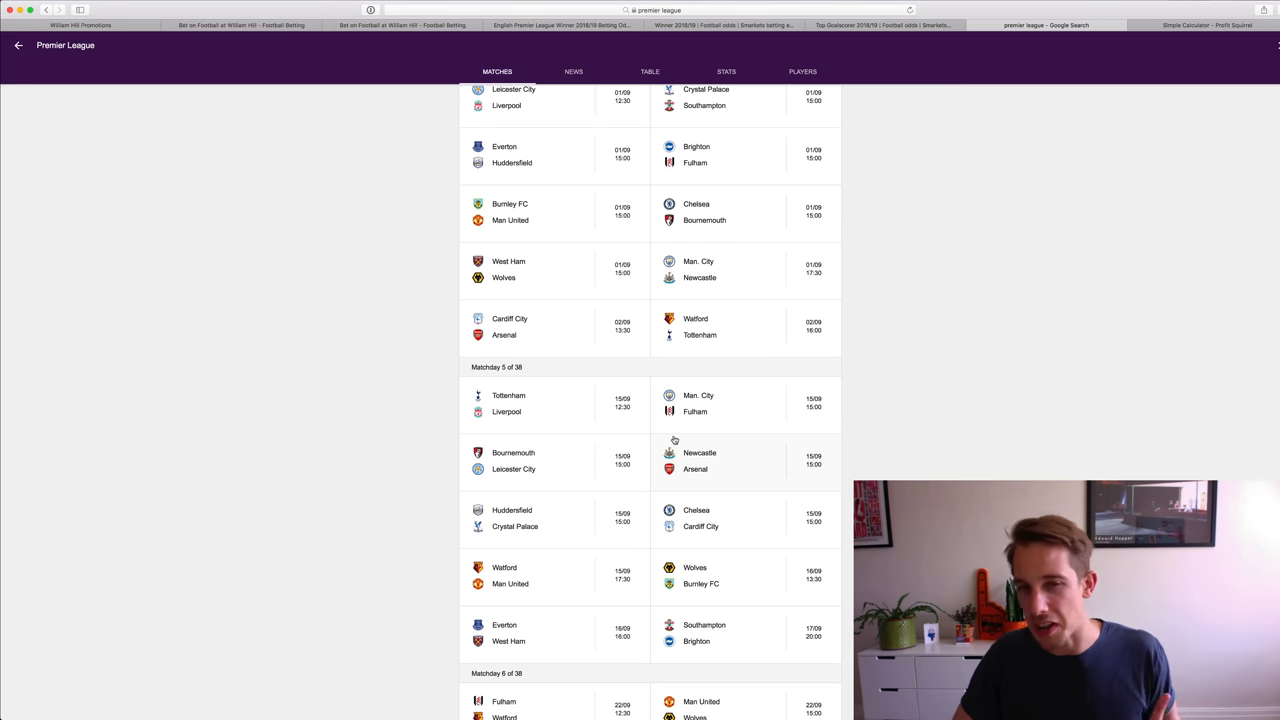
scroll(down, 3)
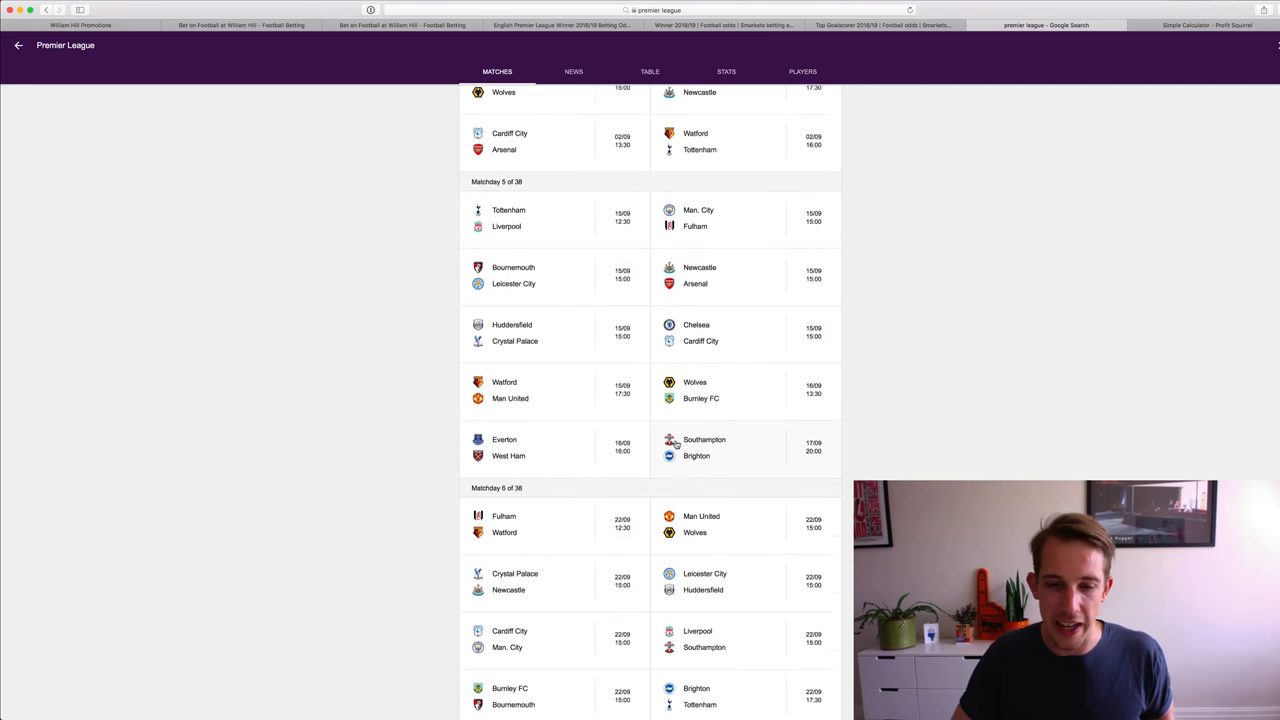
scroll(down, 3)
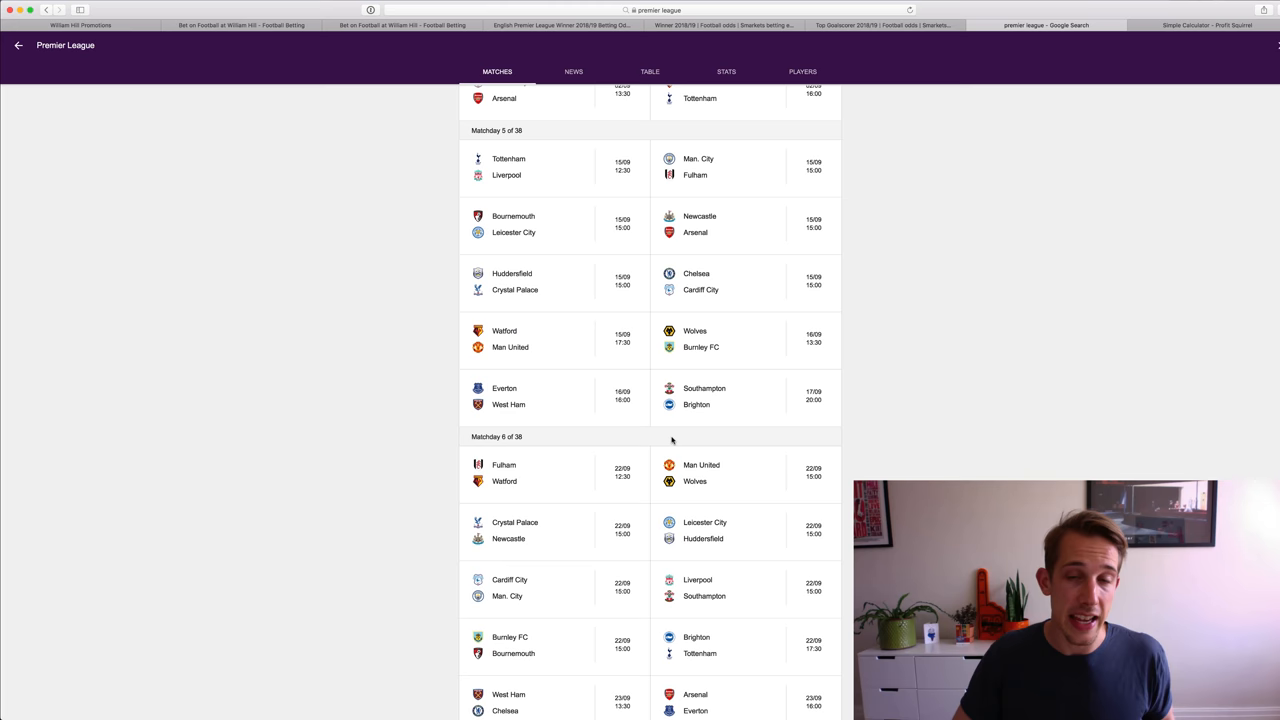
mouse_move(674, 438)
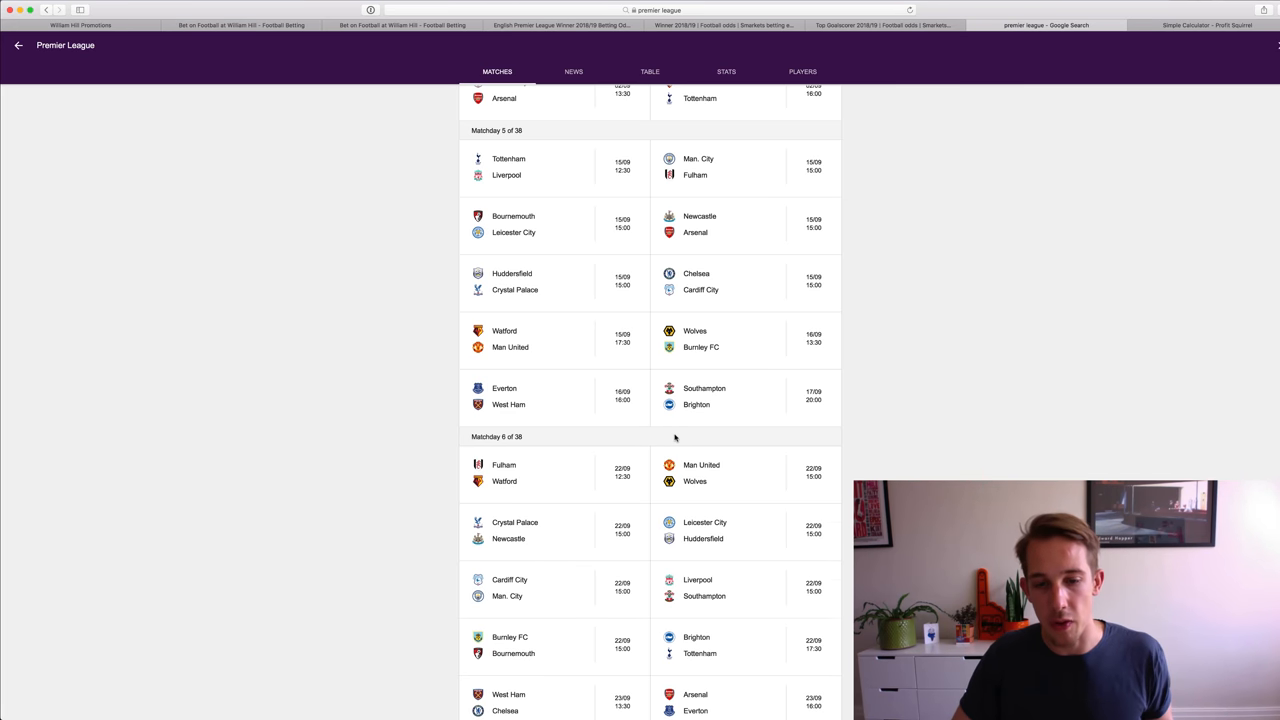
scroll(up, 3)
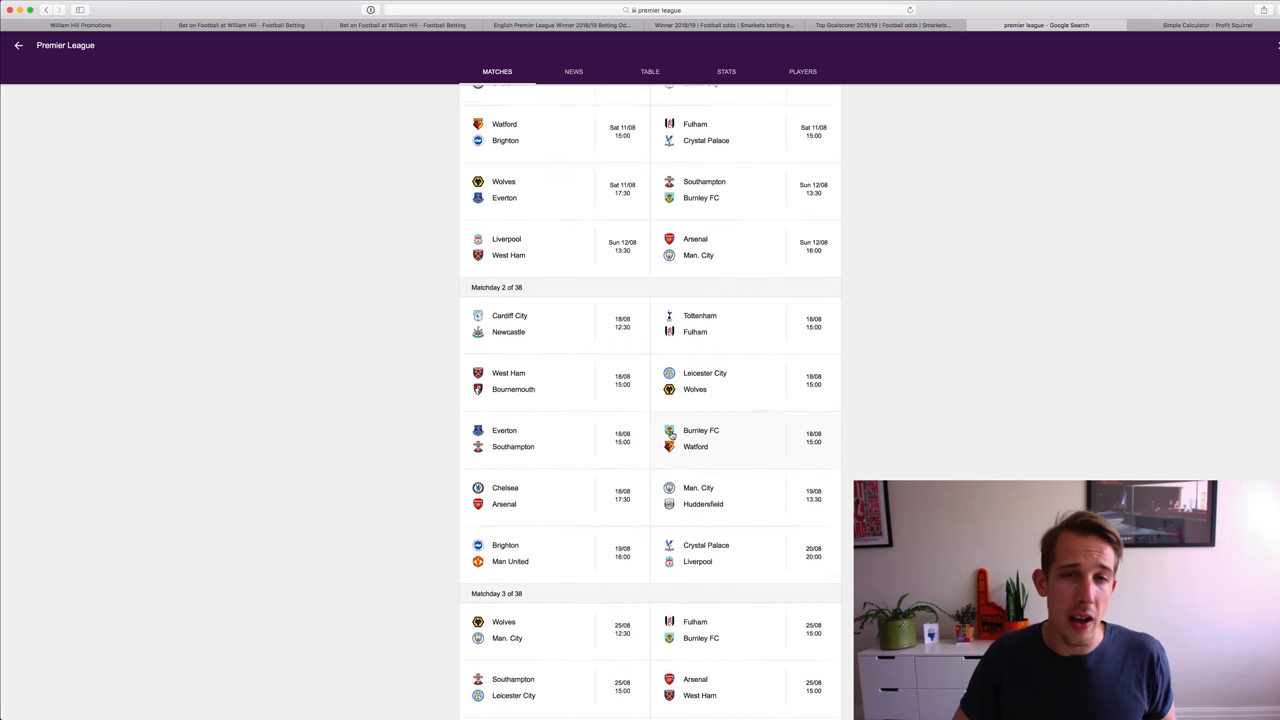
scroll(up, 3)
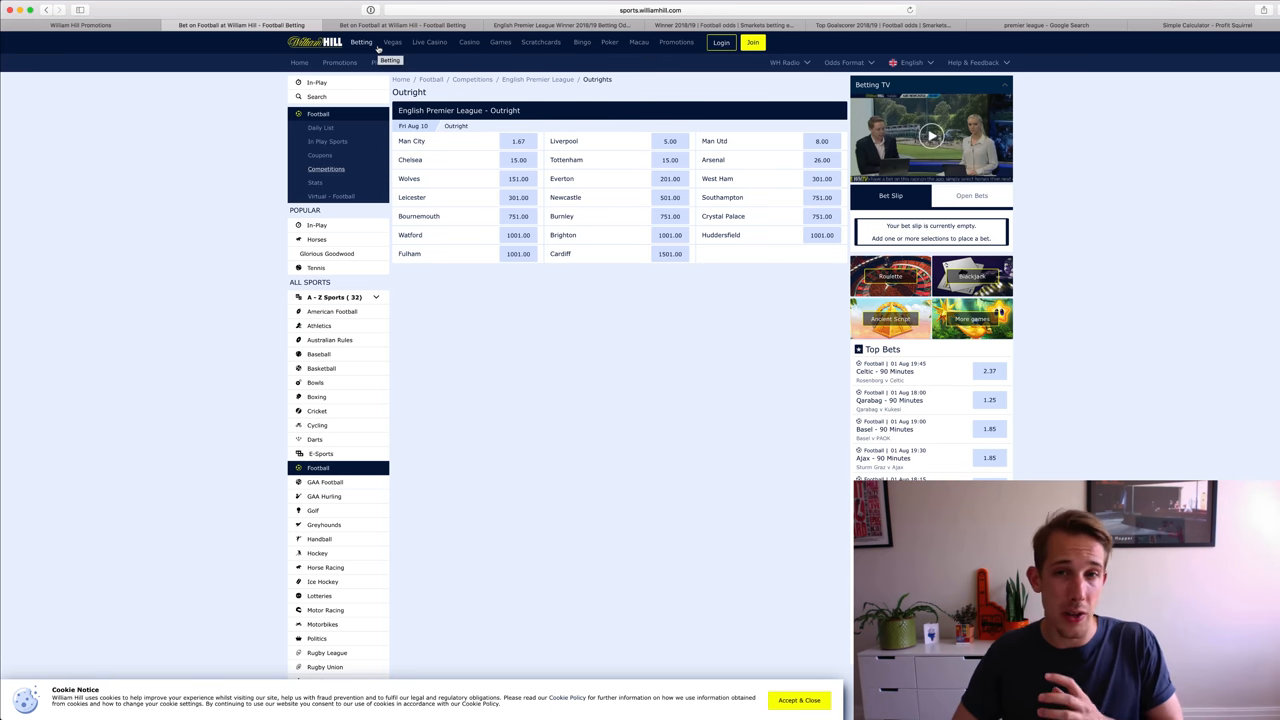
mouse_move(391, 42)
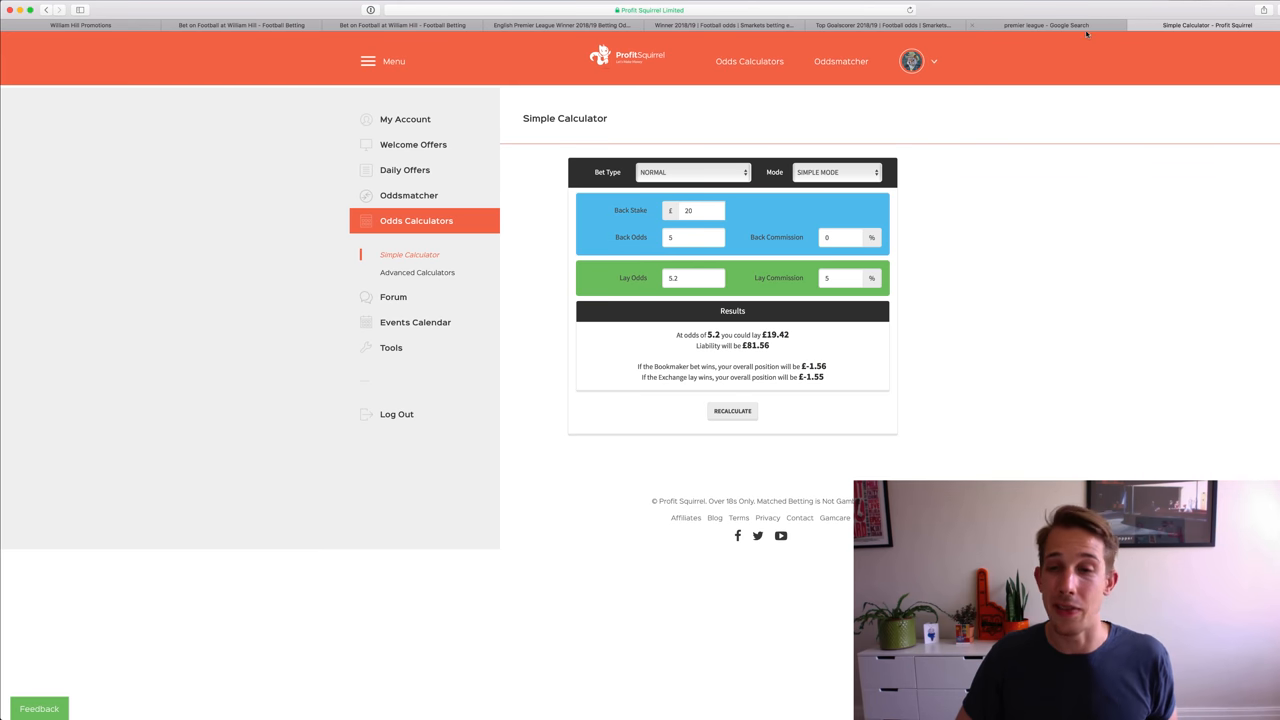
Step: Show William Hill's promotions with the Premier League Winner and Top Goalscorer £5 free bet offers
click(720, 25)
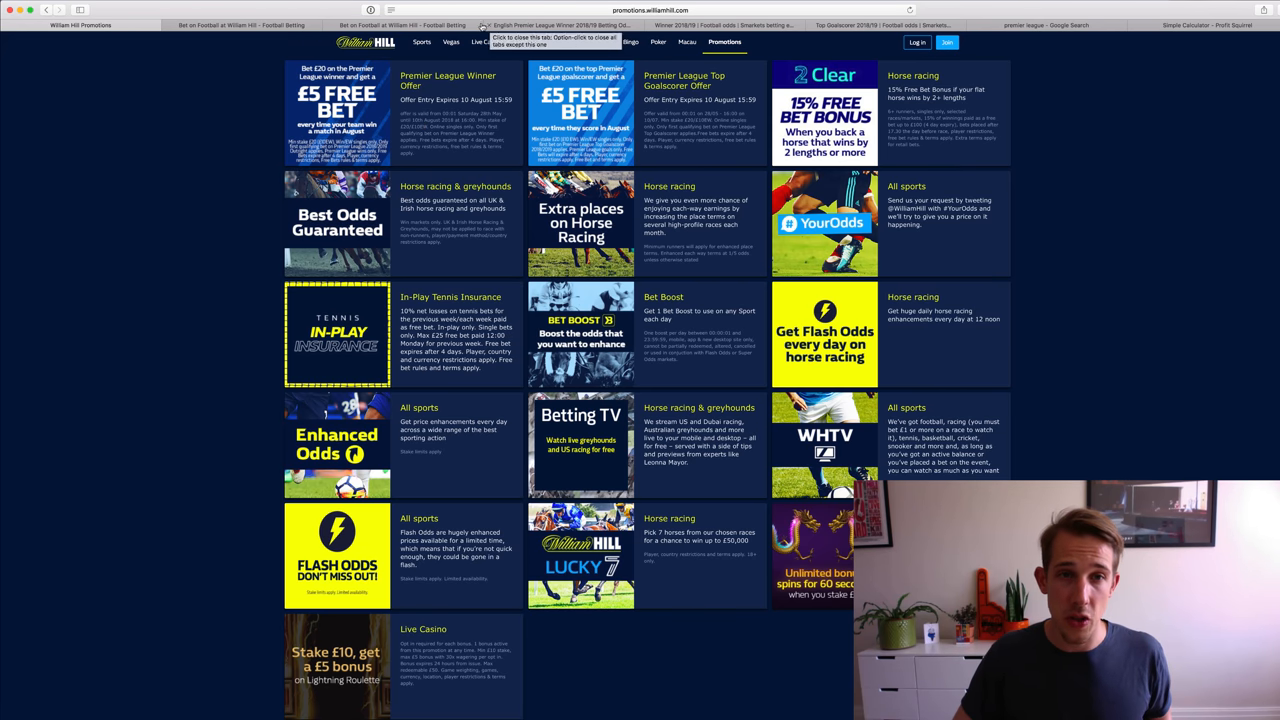
Step: Check William Hill's top goalscorer odds, Harry Kane favourite at 3.25, then view Smarkets' Winner 2018/19 market
click(400, 25)
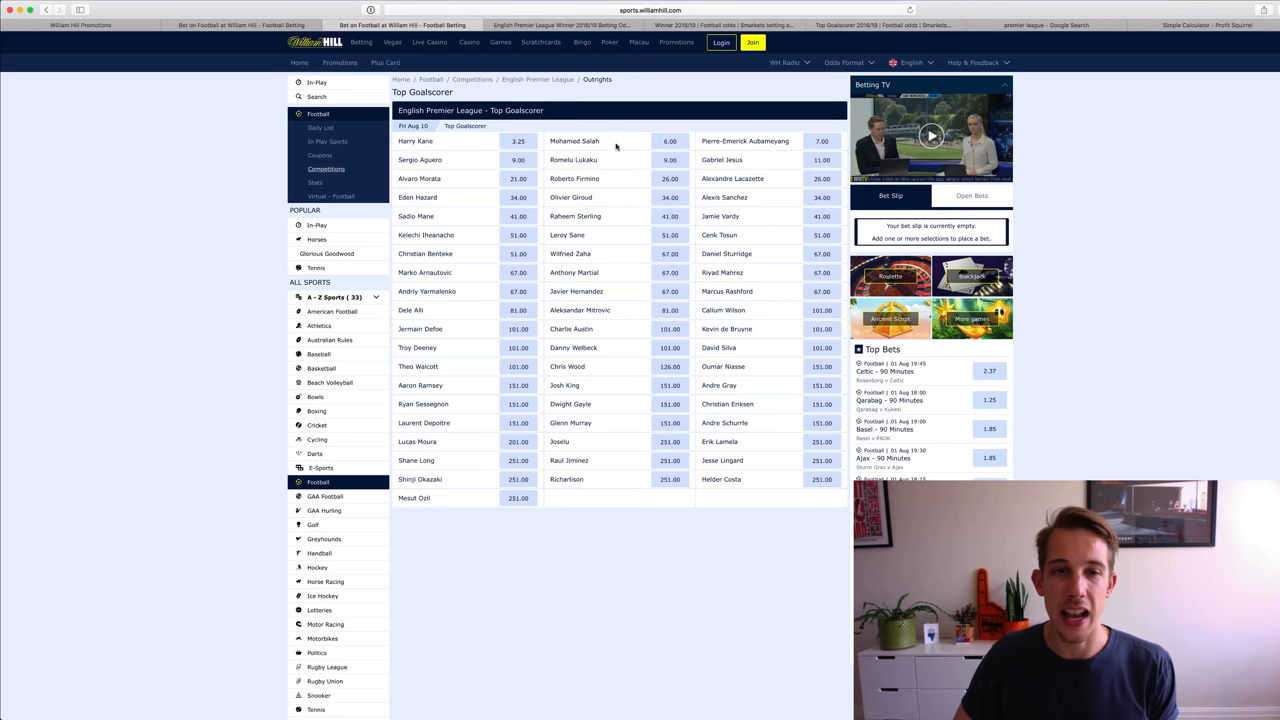
mouse_move(680, 47)
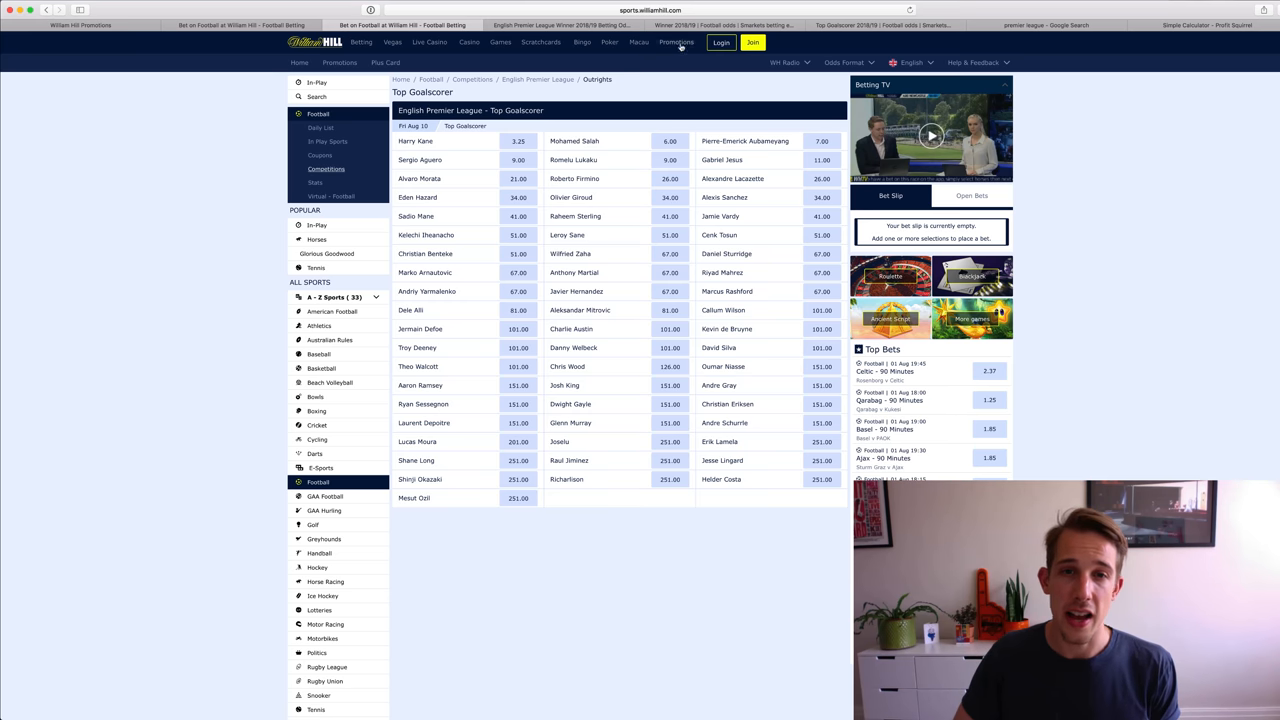
click(722, 25)
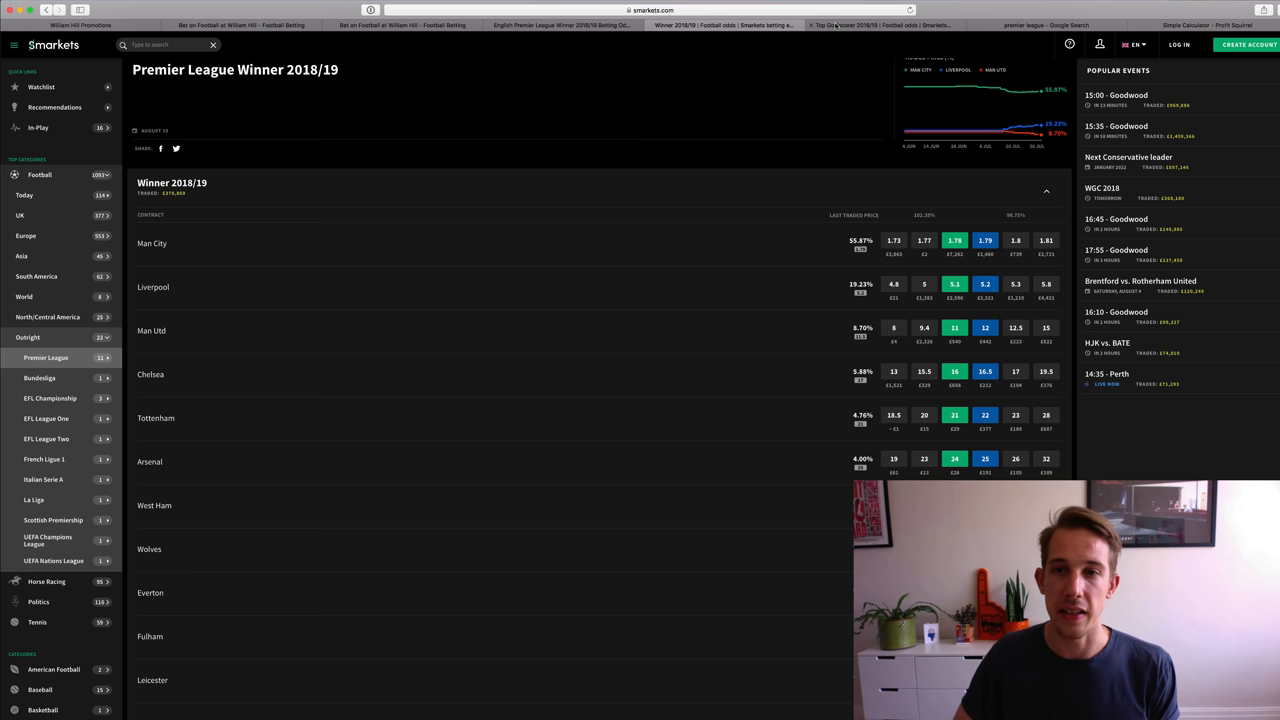
Step: Compare Smarkets' Top Goalscorer 2018/19 prices with William Hill's, then view Betfair's winner market
click(730, 24)
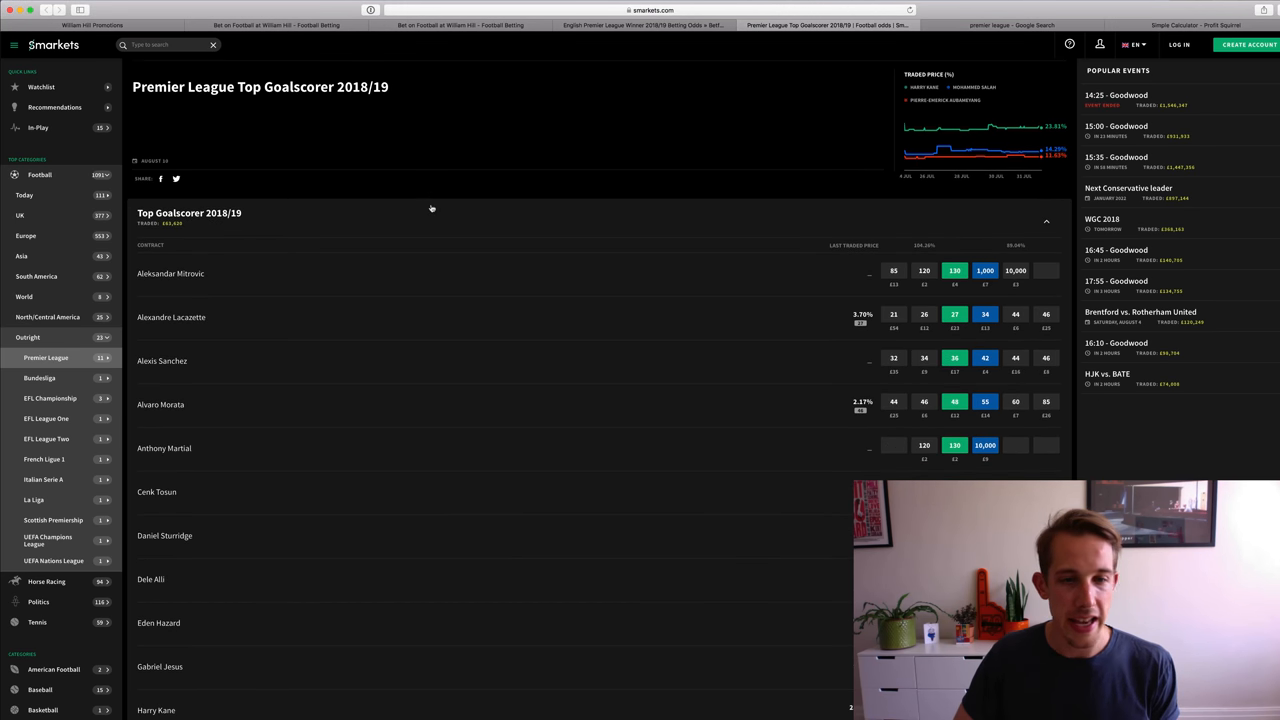
scroll(down, 3)
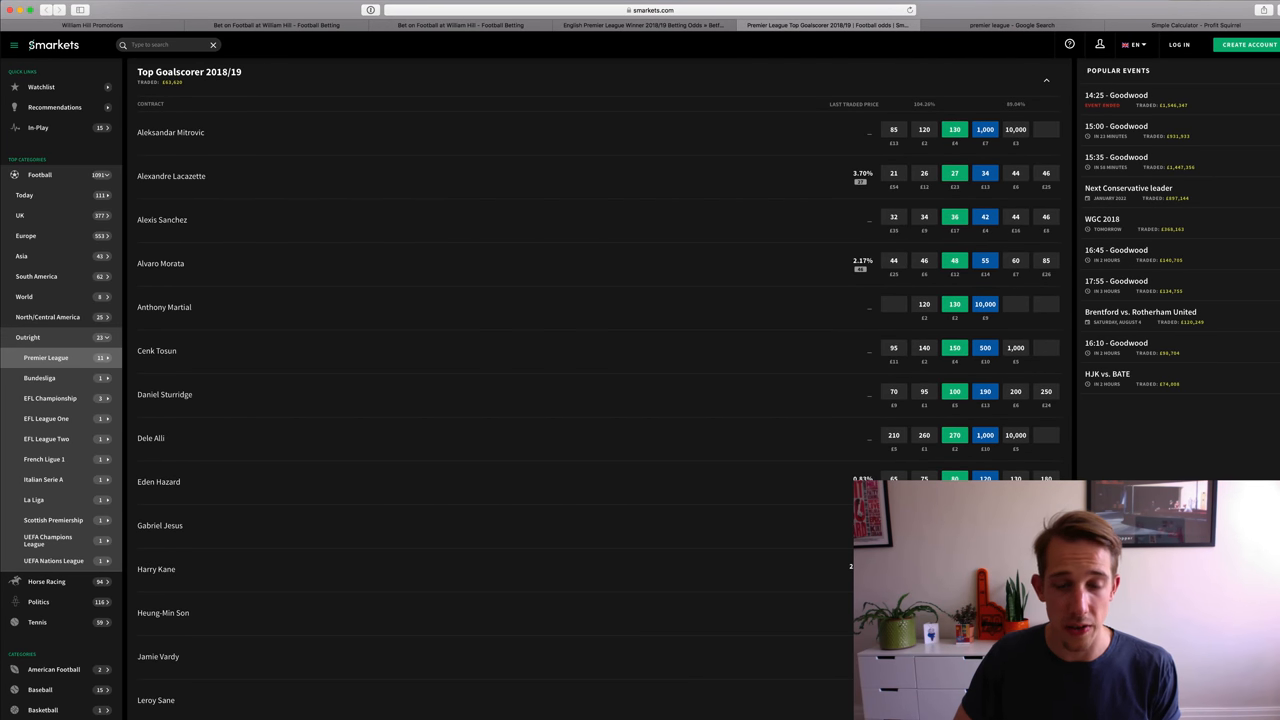
click(460, 25)
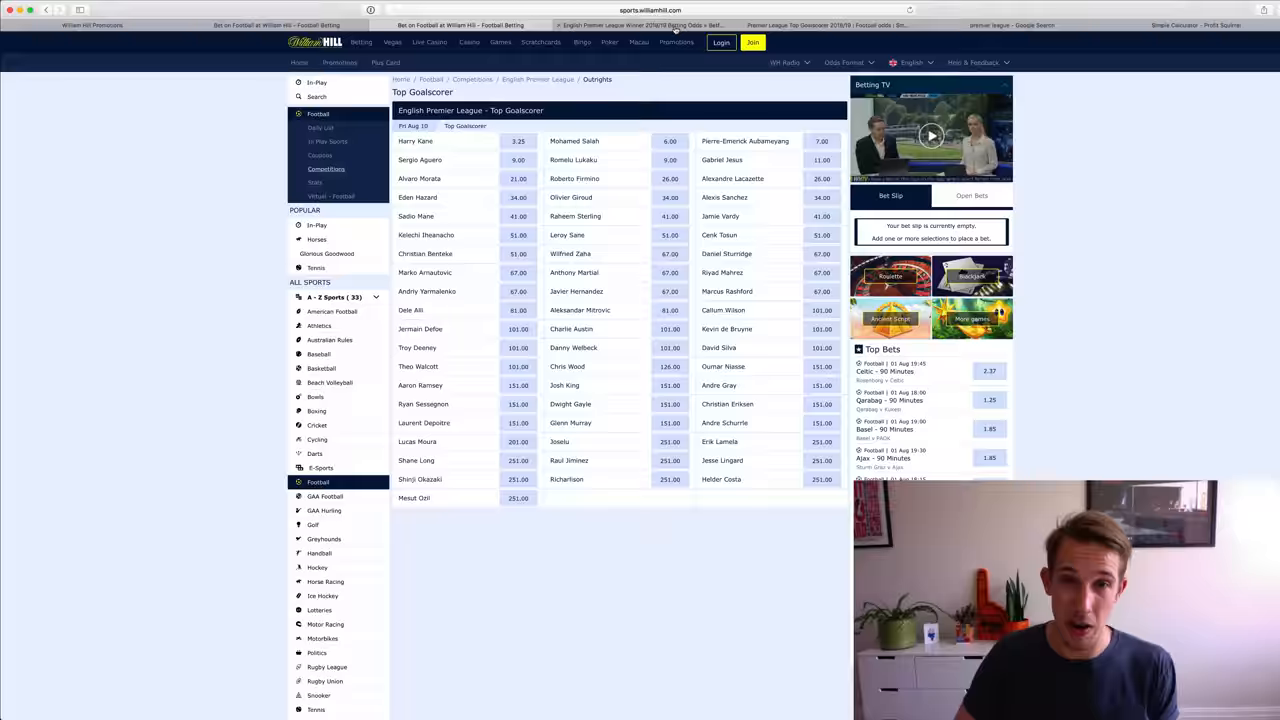
click(640, 24)
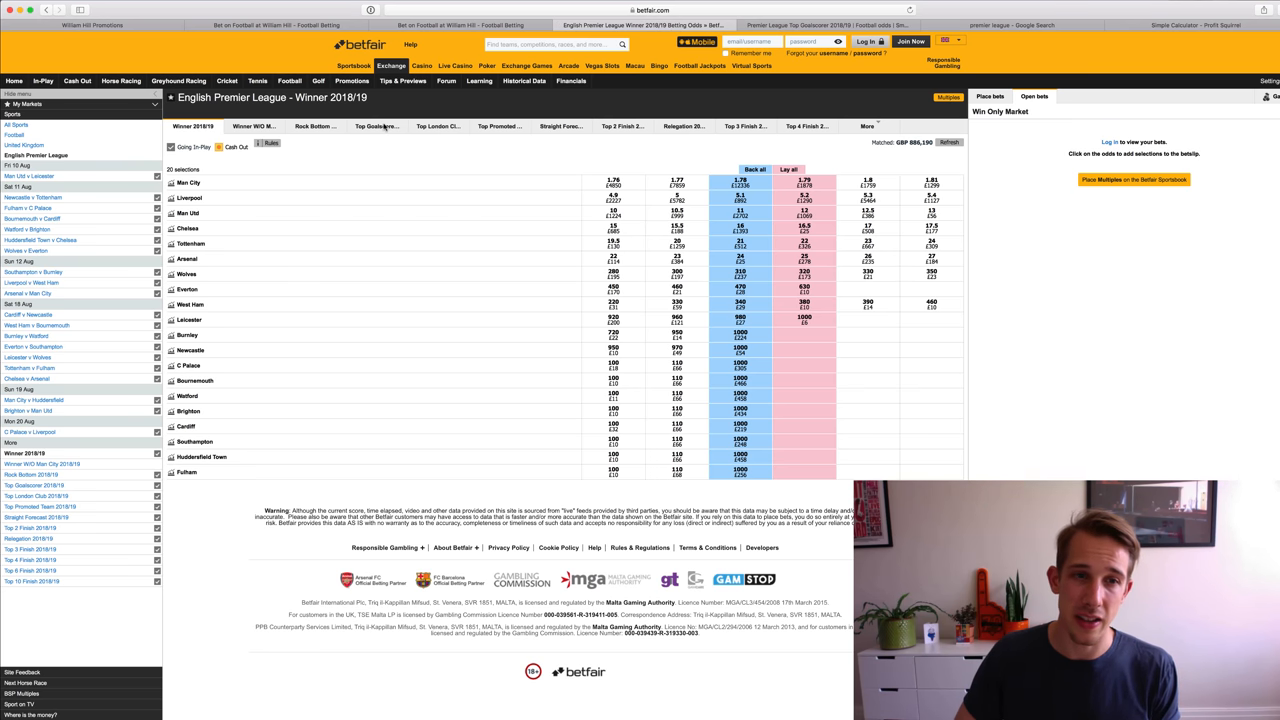
Step: Review Betfair's Top Goalscorer 2018/19 prices, Harry Kane lay 4.2, then return to Profit Squirrel
click(377, 126)
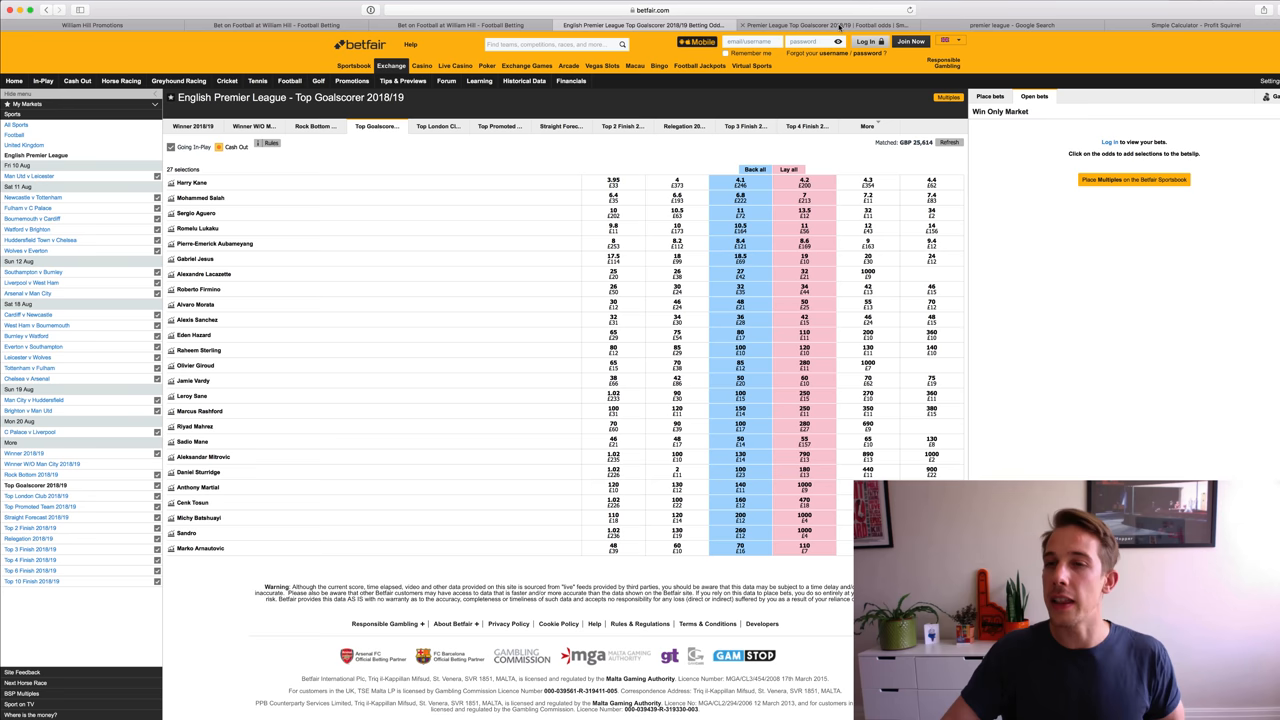
click(1195, 24)
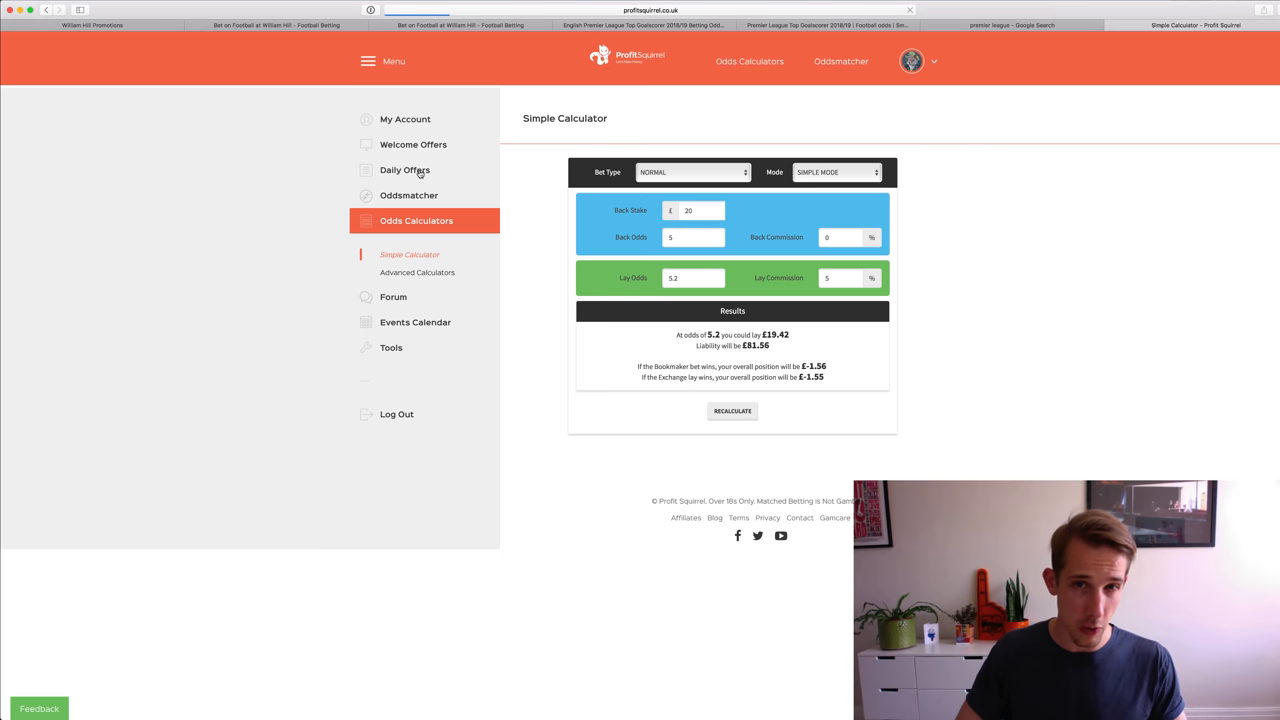
Step: Browse the Daily Offers list through horse racing, price boosts and weekly bookmaker free bets
click(405, 169)
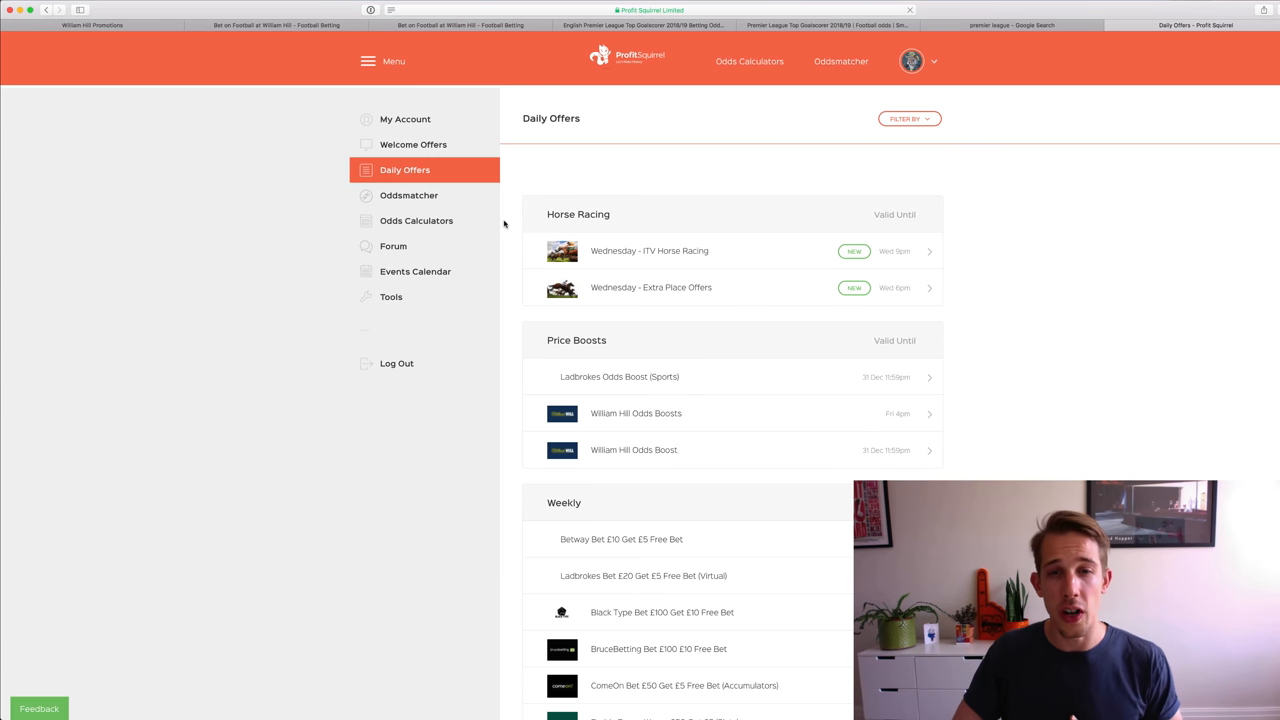
scroll(down, 3)
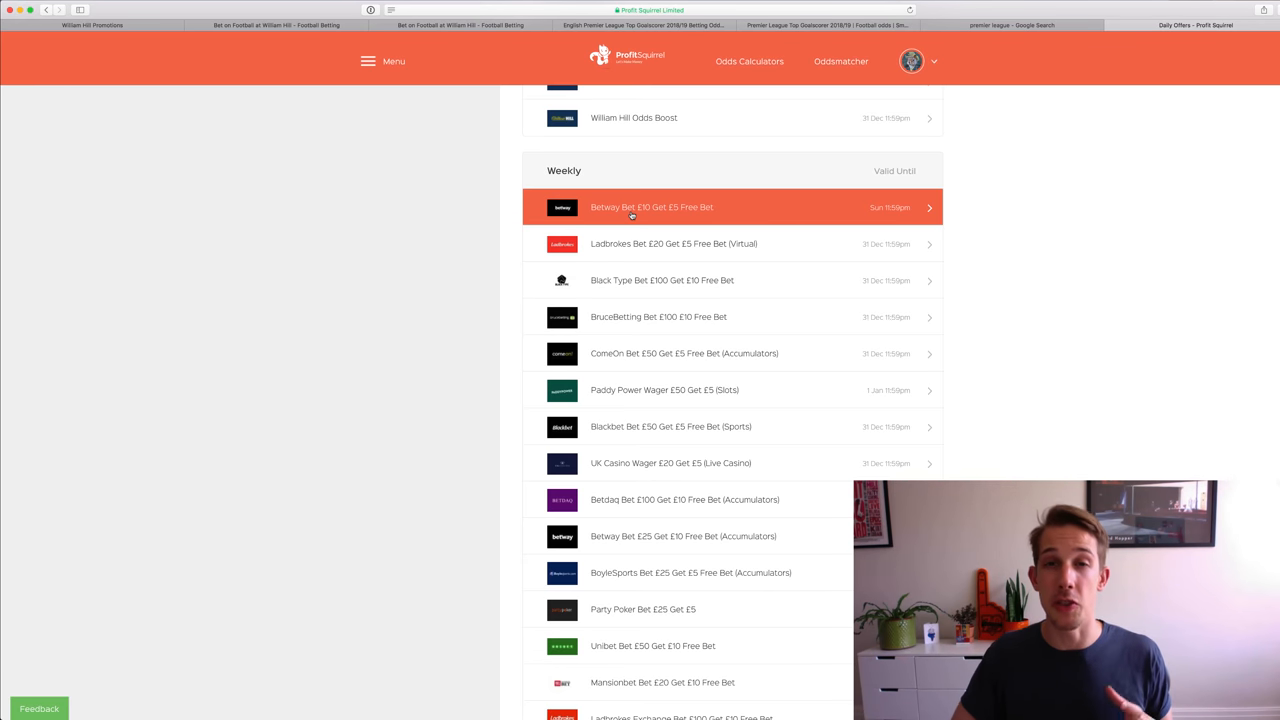
scroll(down, 3)
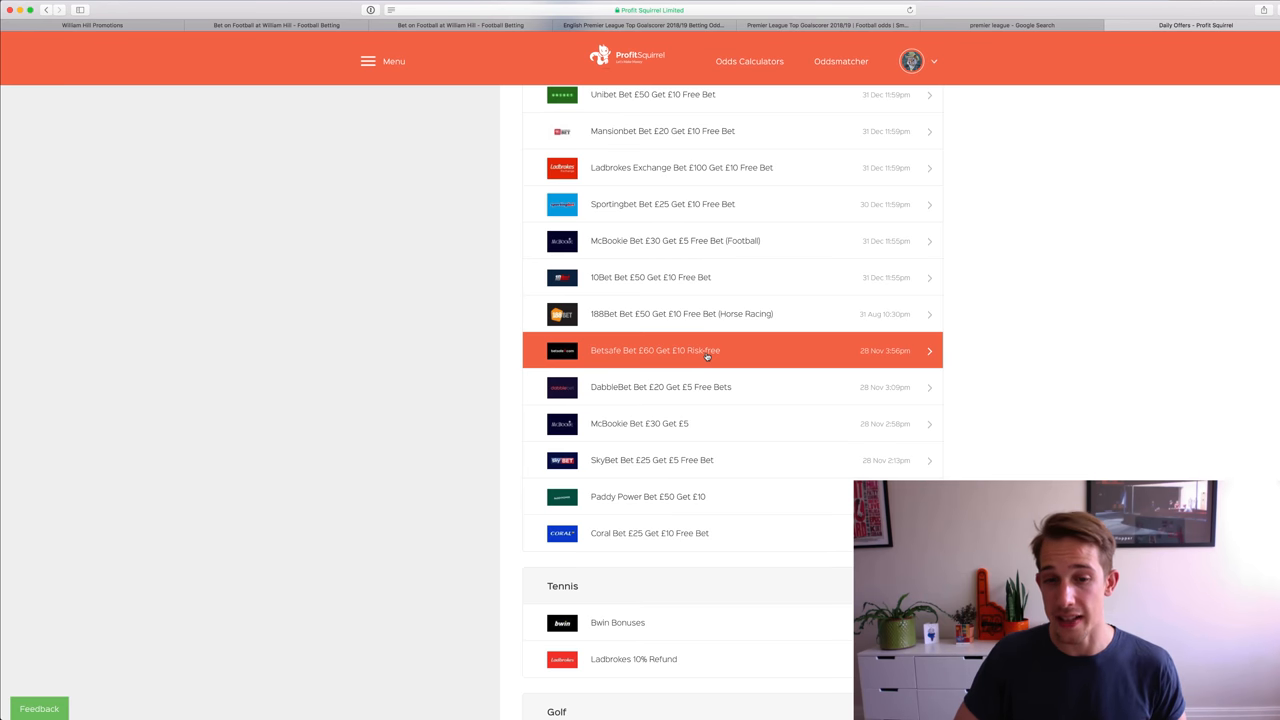
scroll(down, 3)
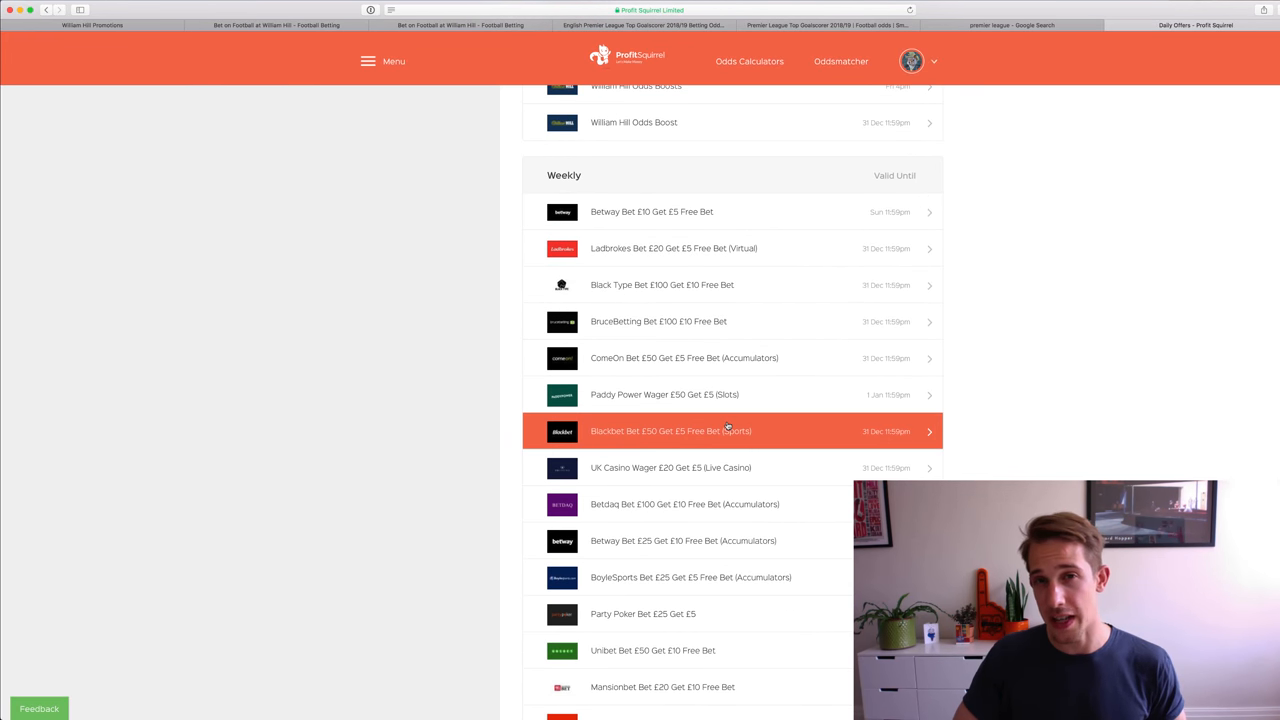
mouse_move(665, 394)
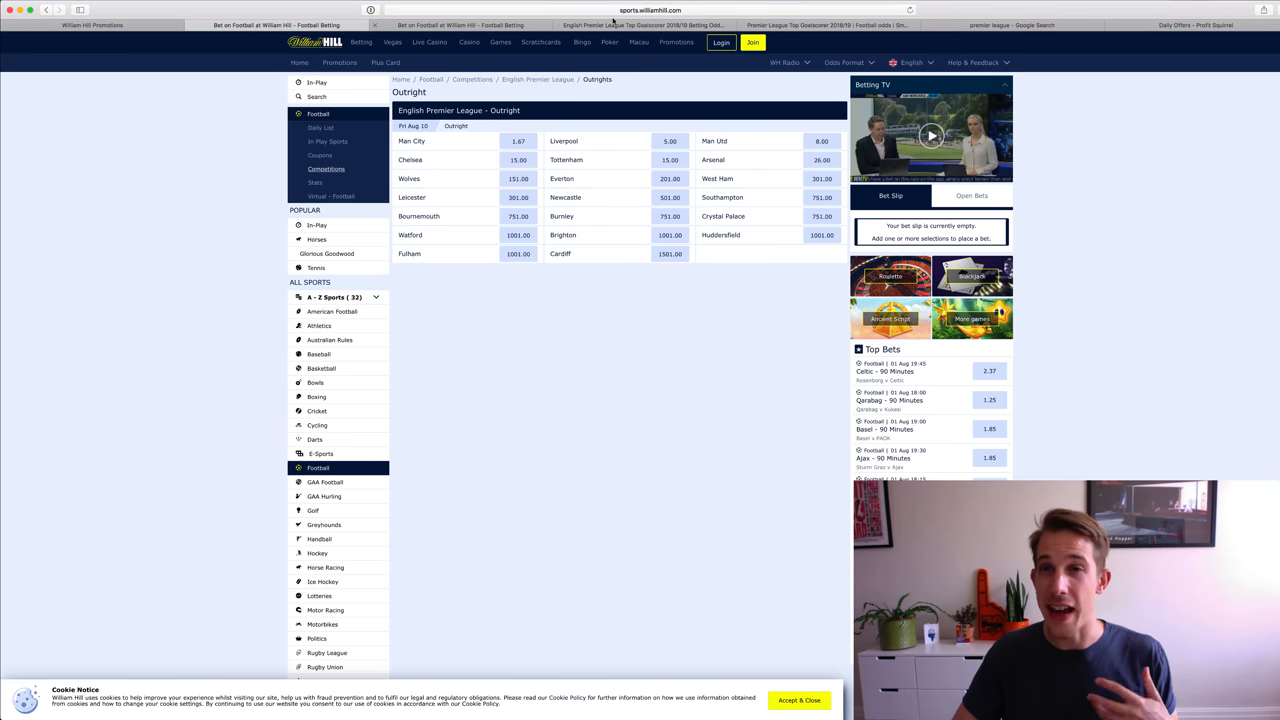
Step: Return to the Daily Offers tab and scroll the Weekly offers down to Coral and back up
click(1190, 10)
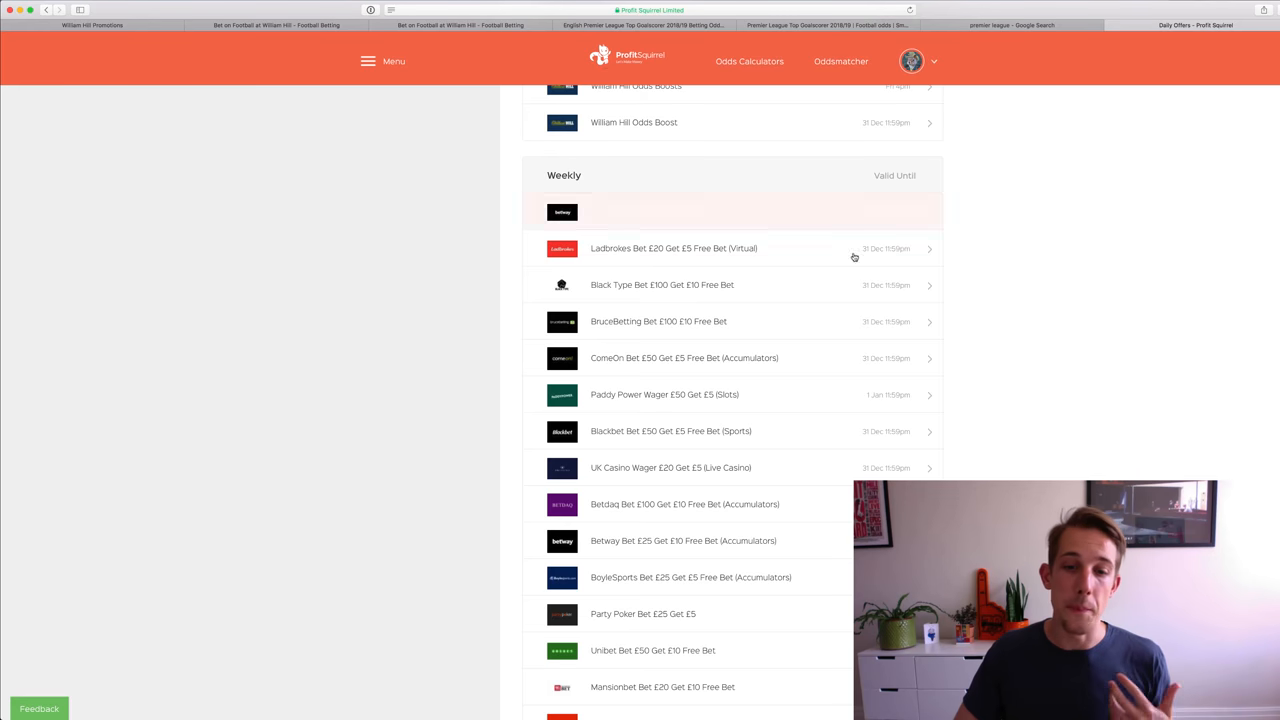
scroll(down, 3)
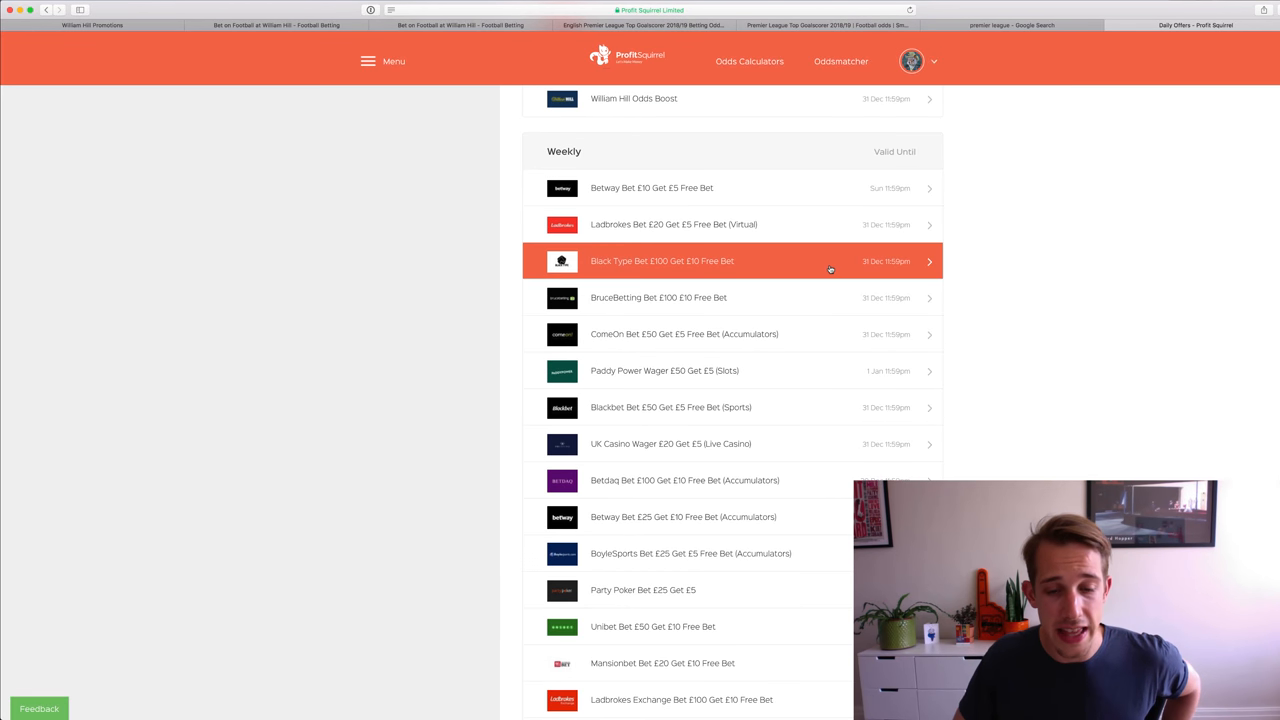
scroll(down, 3)
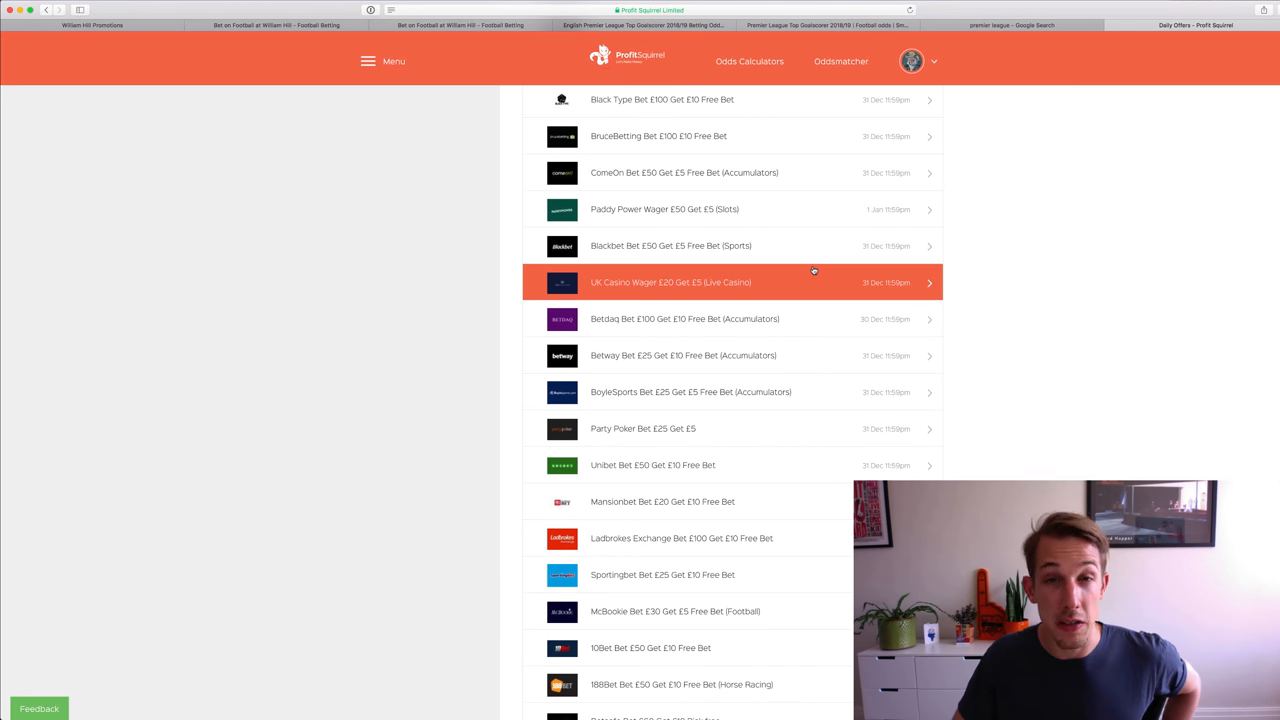
scroll(down, 3)
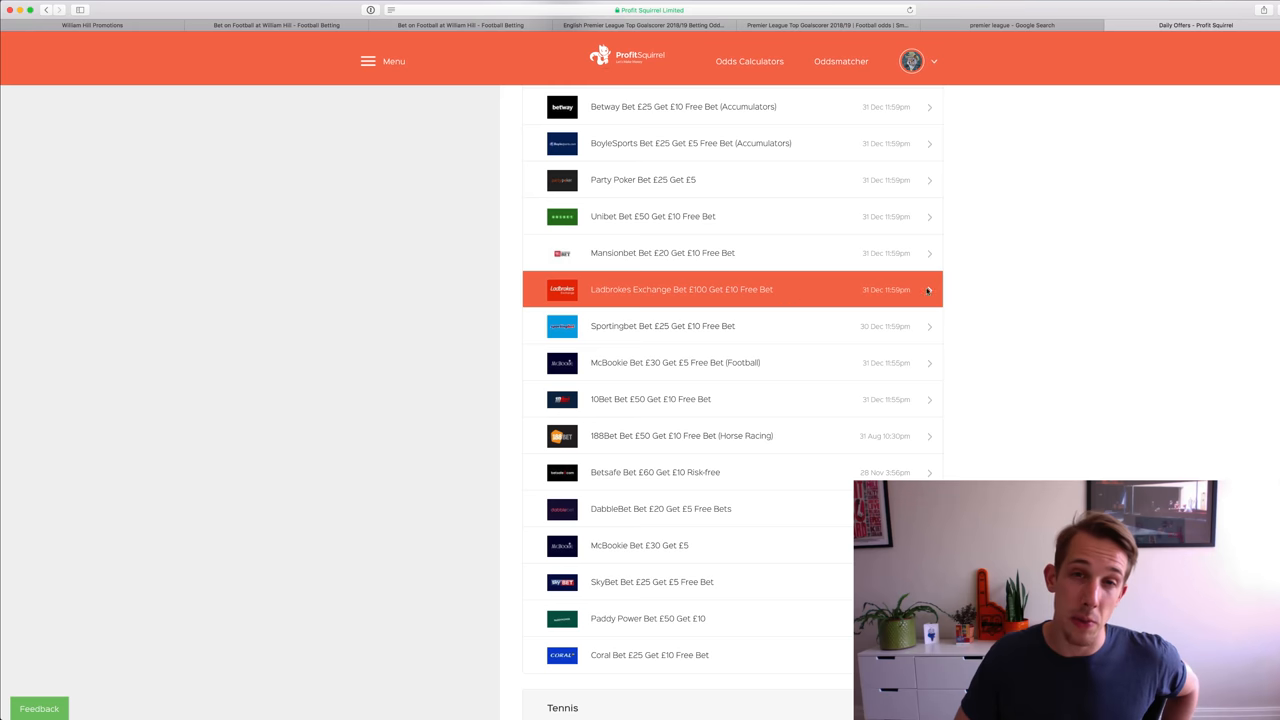
scroll(up, 3)
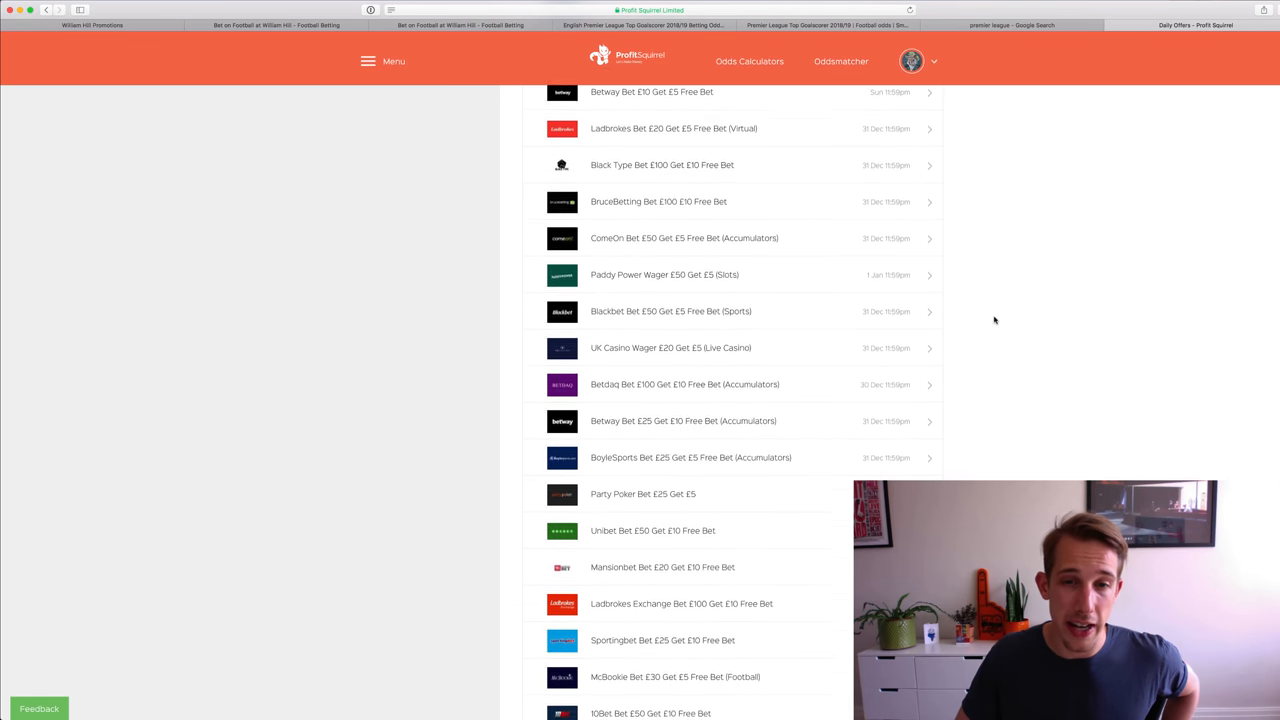